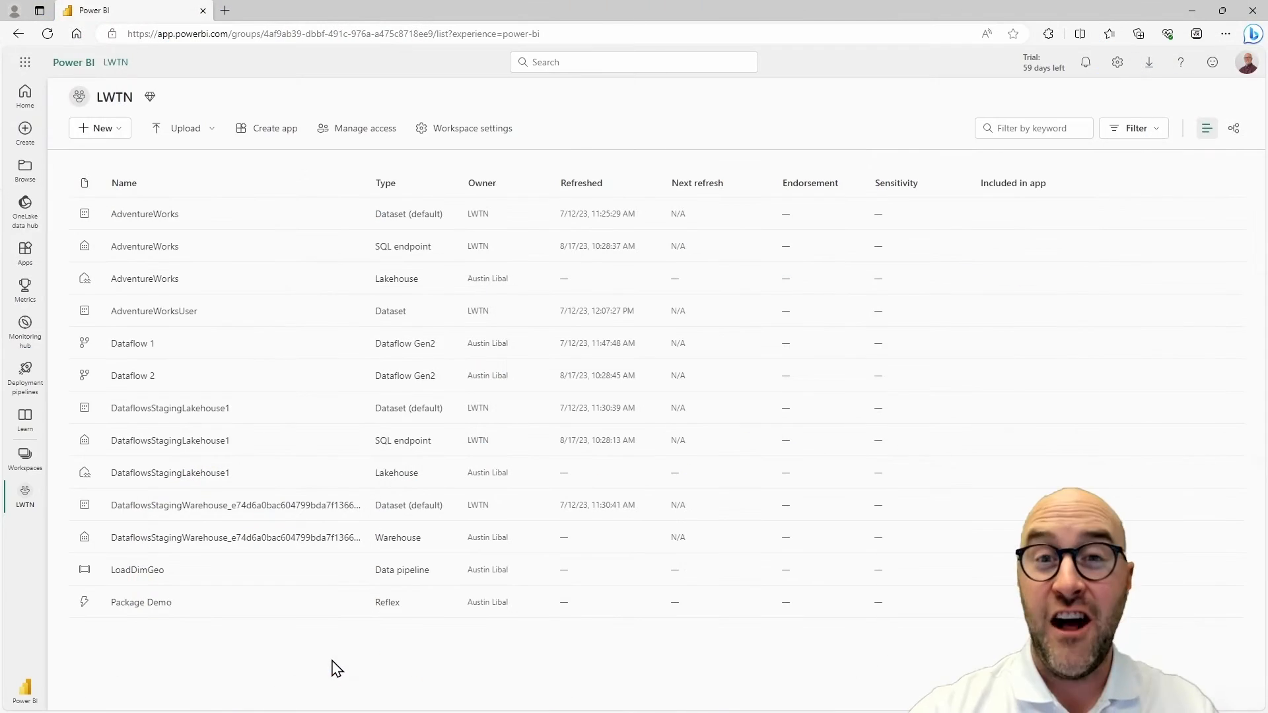
mouse_move(326, 665)
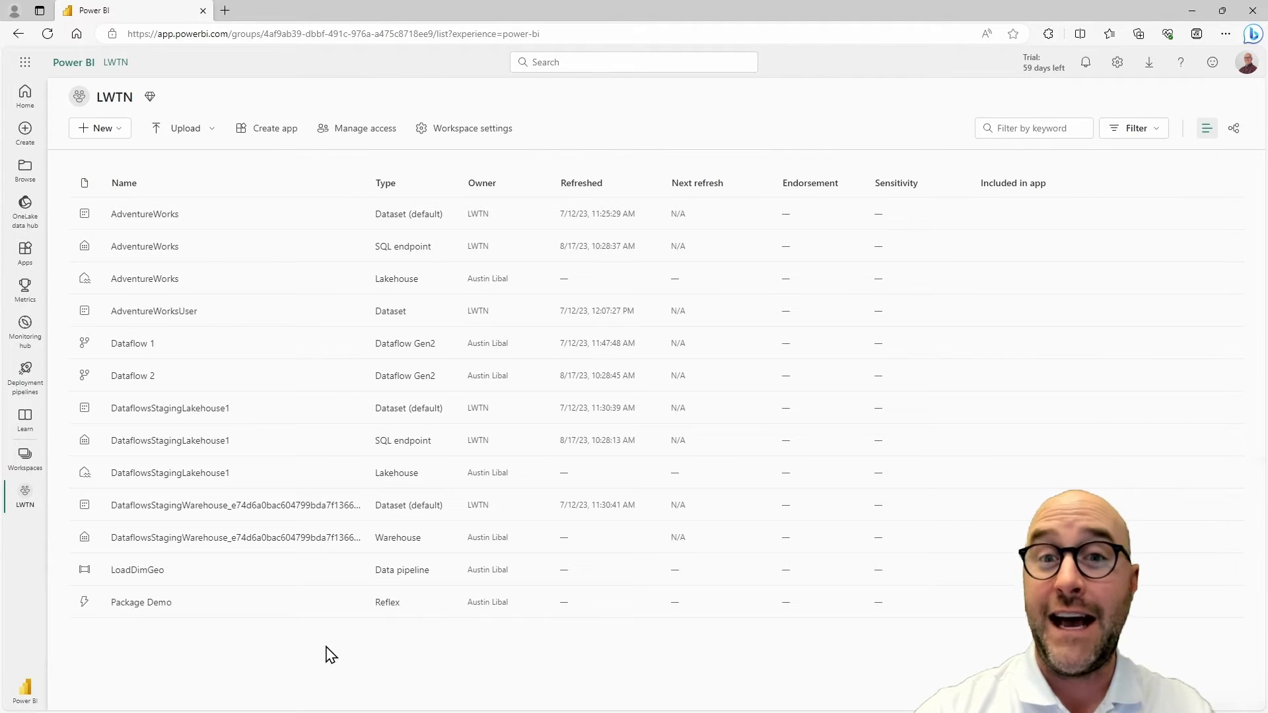
mouse_move(316, 659)
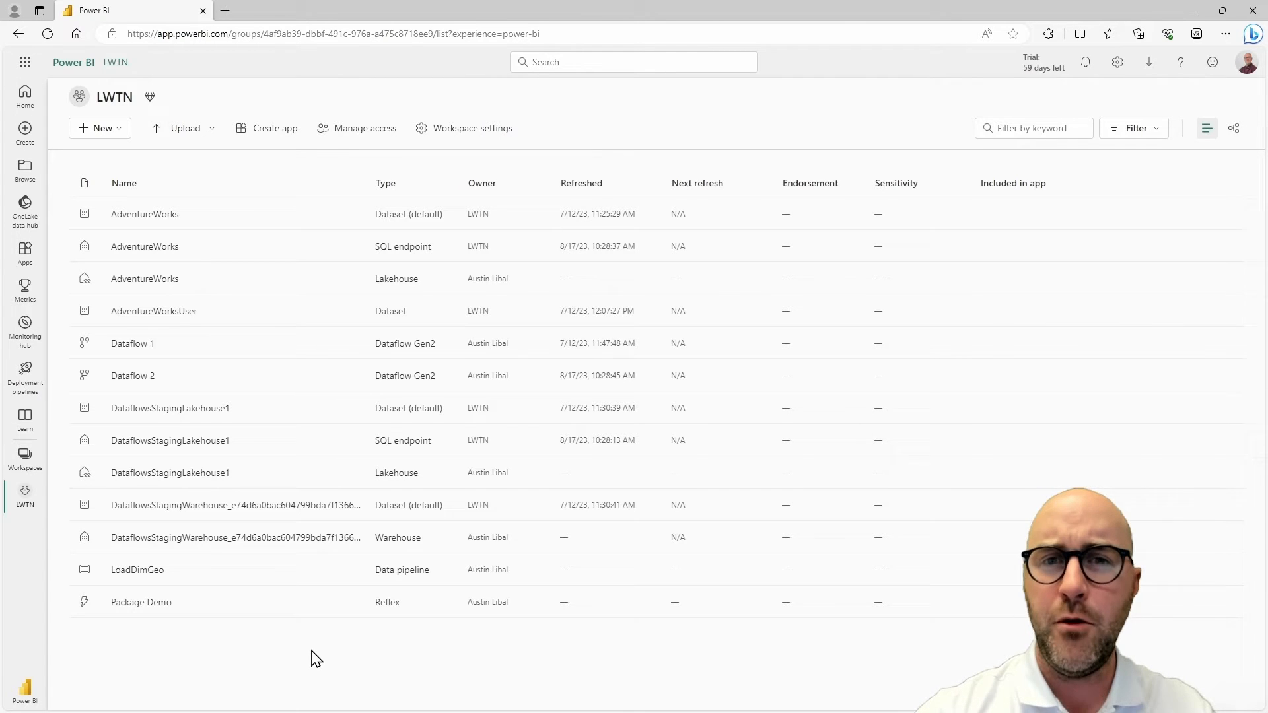
mouse_move(357, 660)
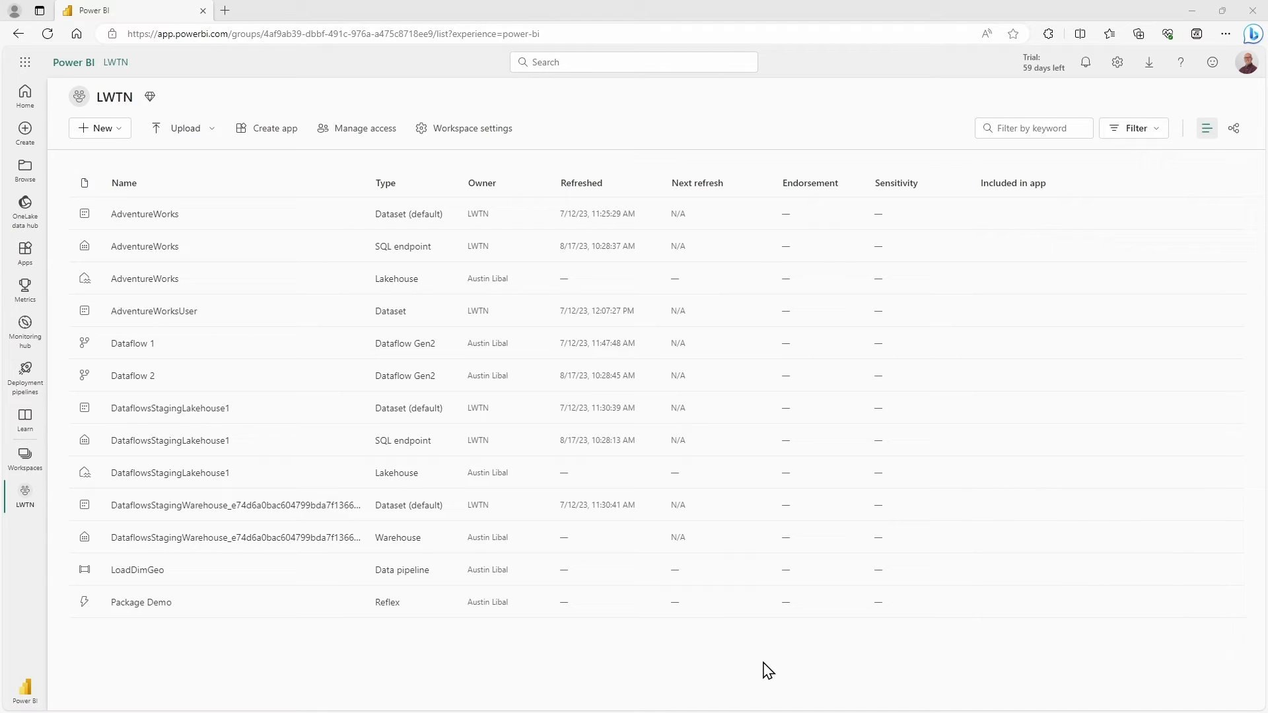
mouse_move(746, 673)
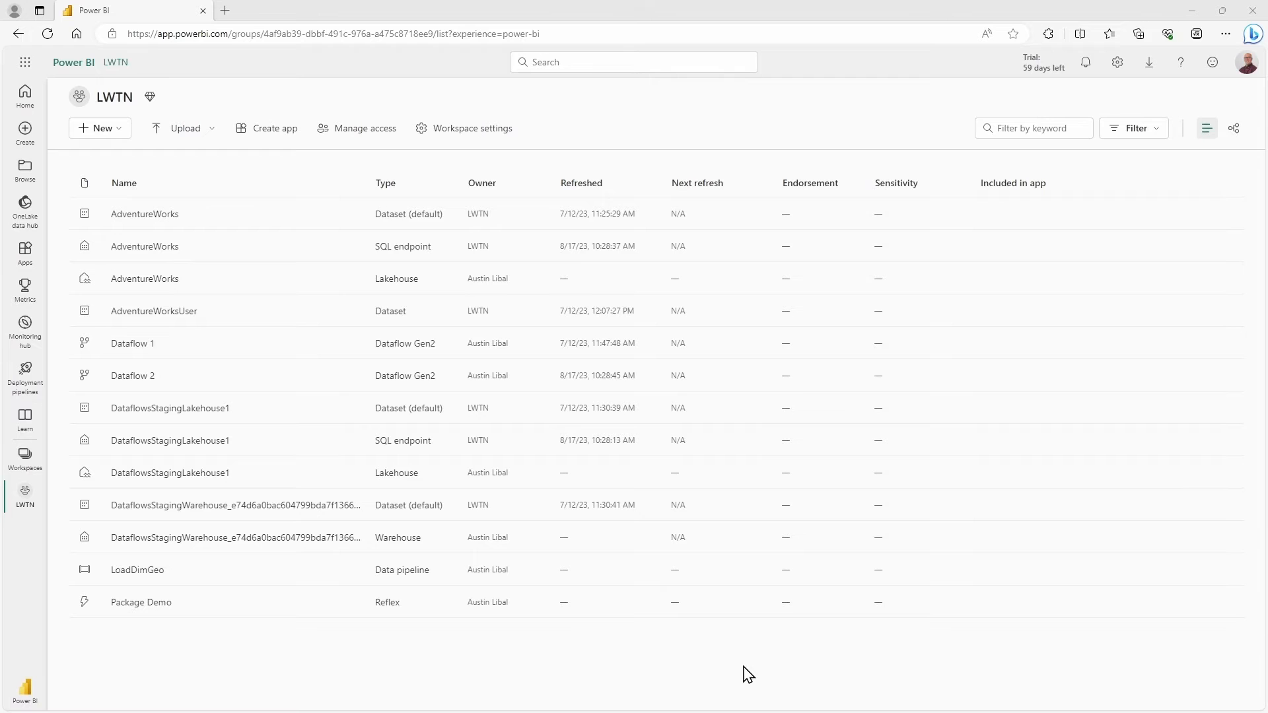
mouse_move(547, 588)
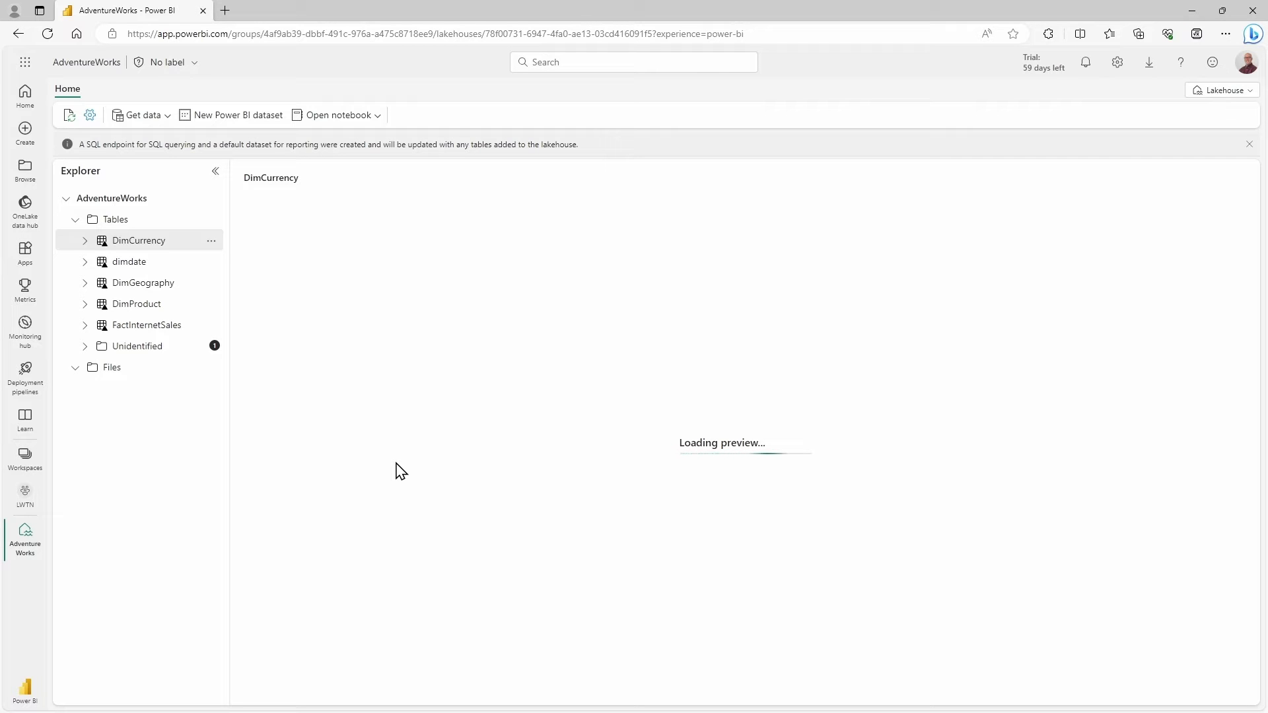
mouse_move(321, 402)
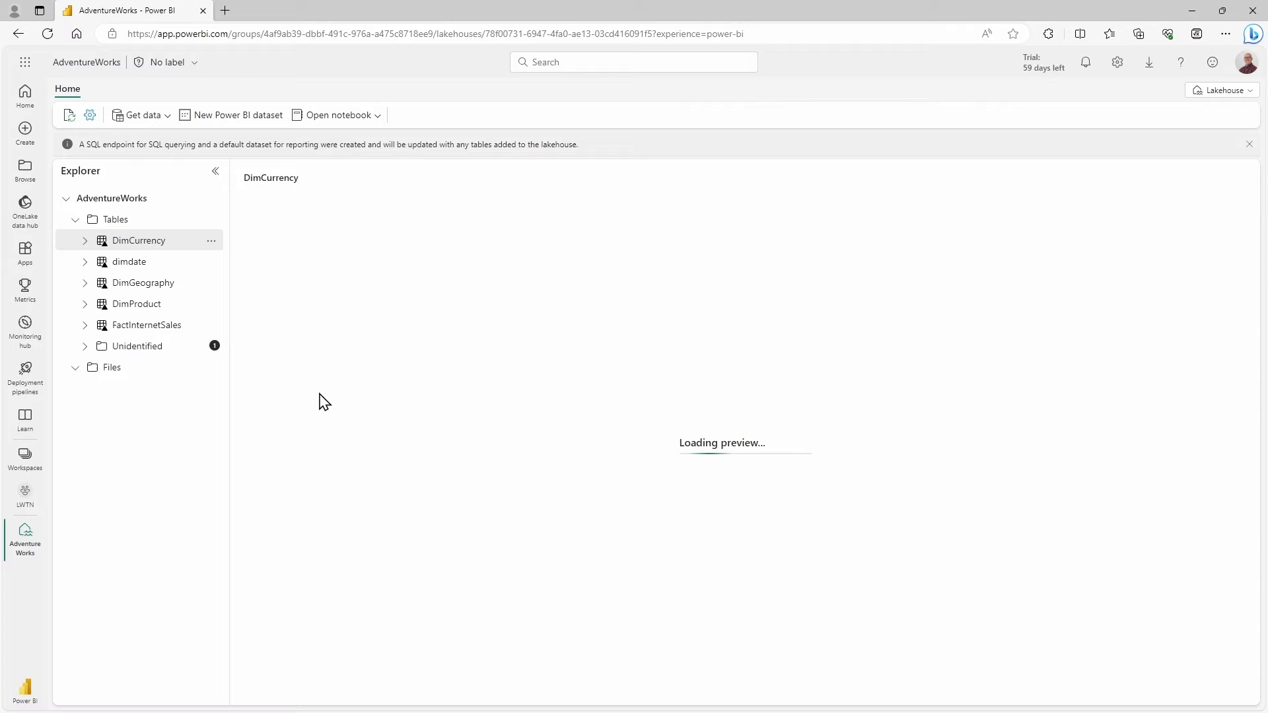
mouse_move(283, 396)
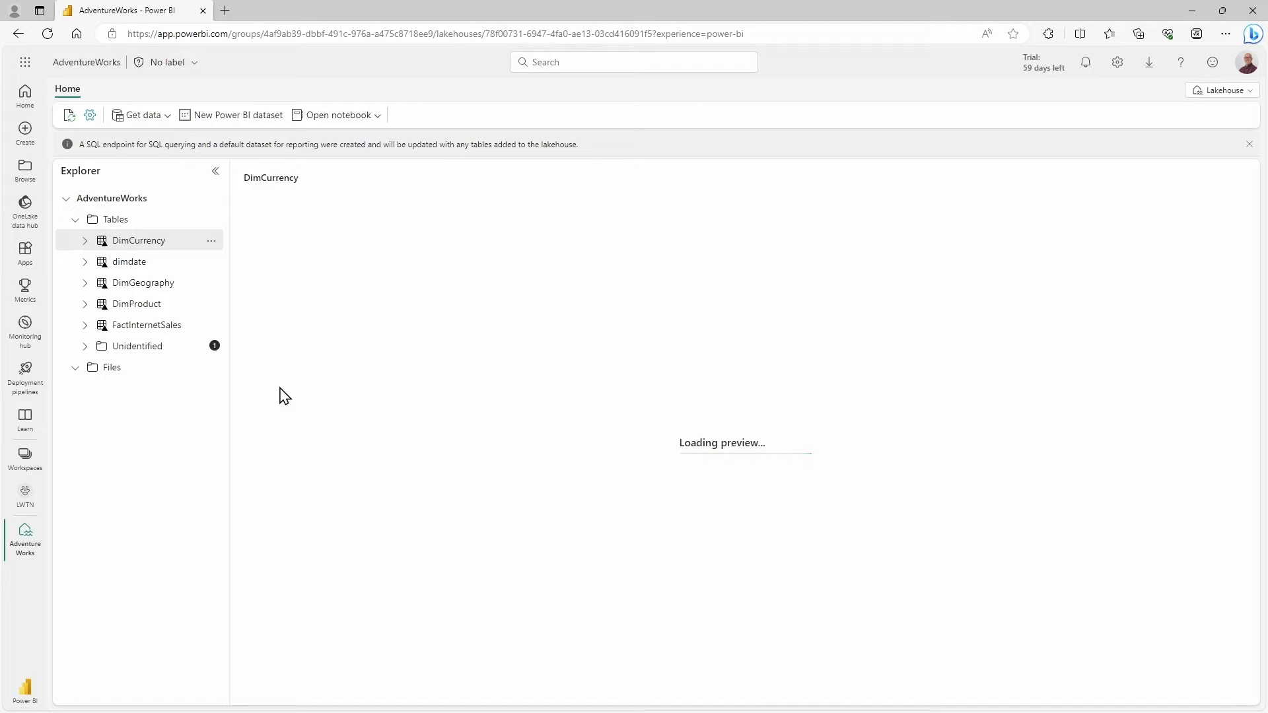
mouse_move(143, 283)
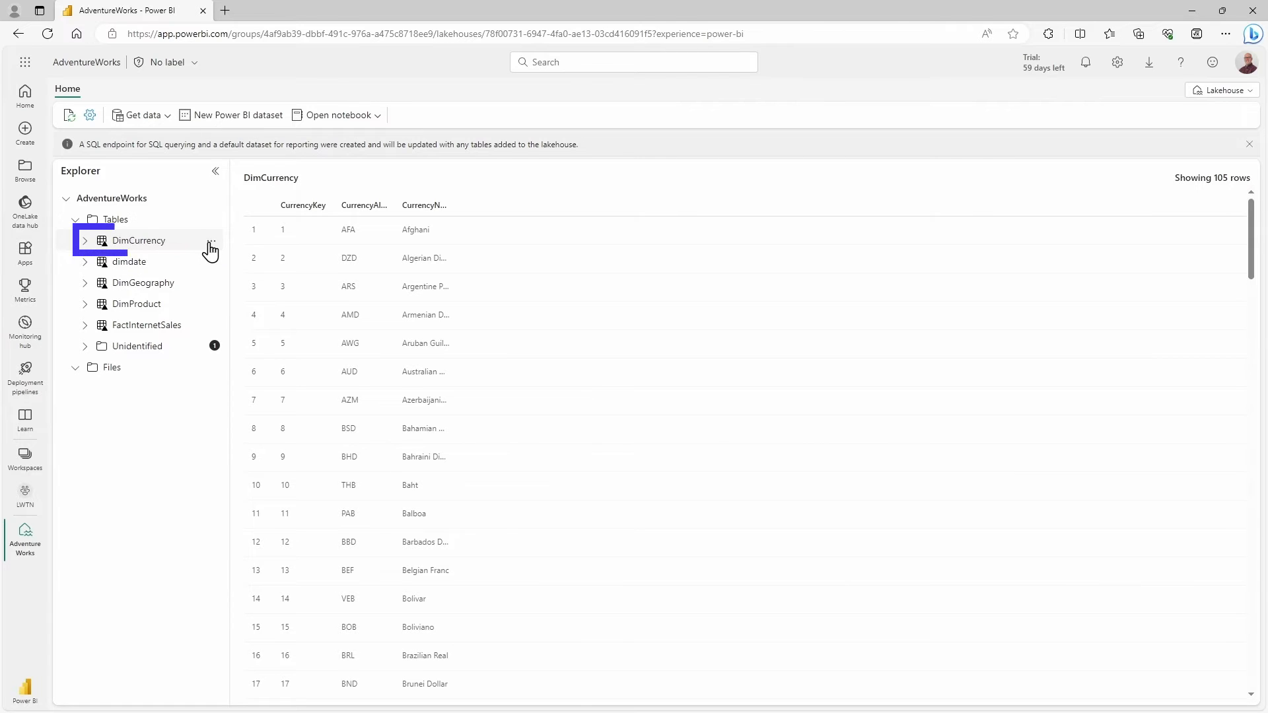
click(210, 245)
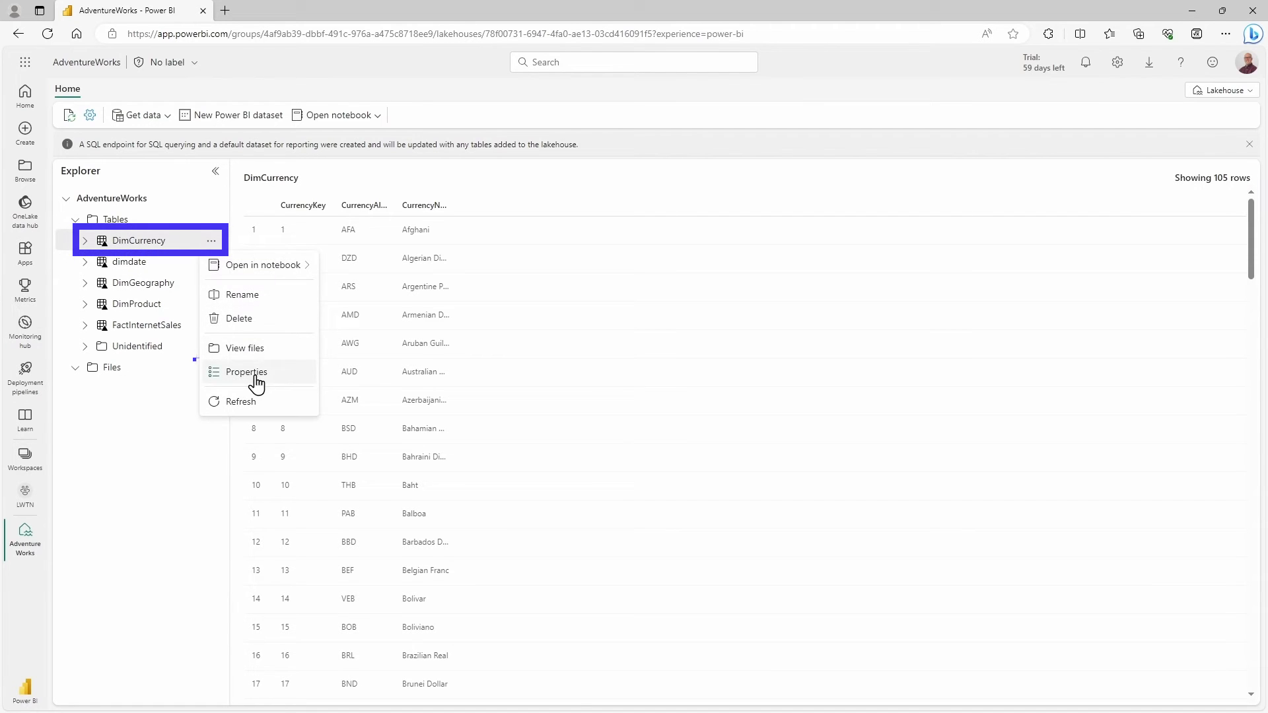
mouse_move(242, 348)
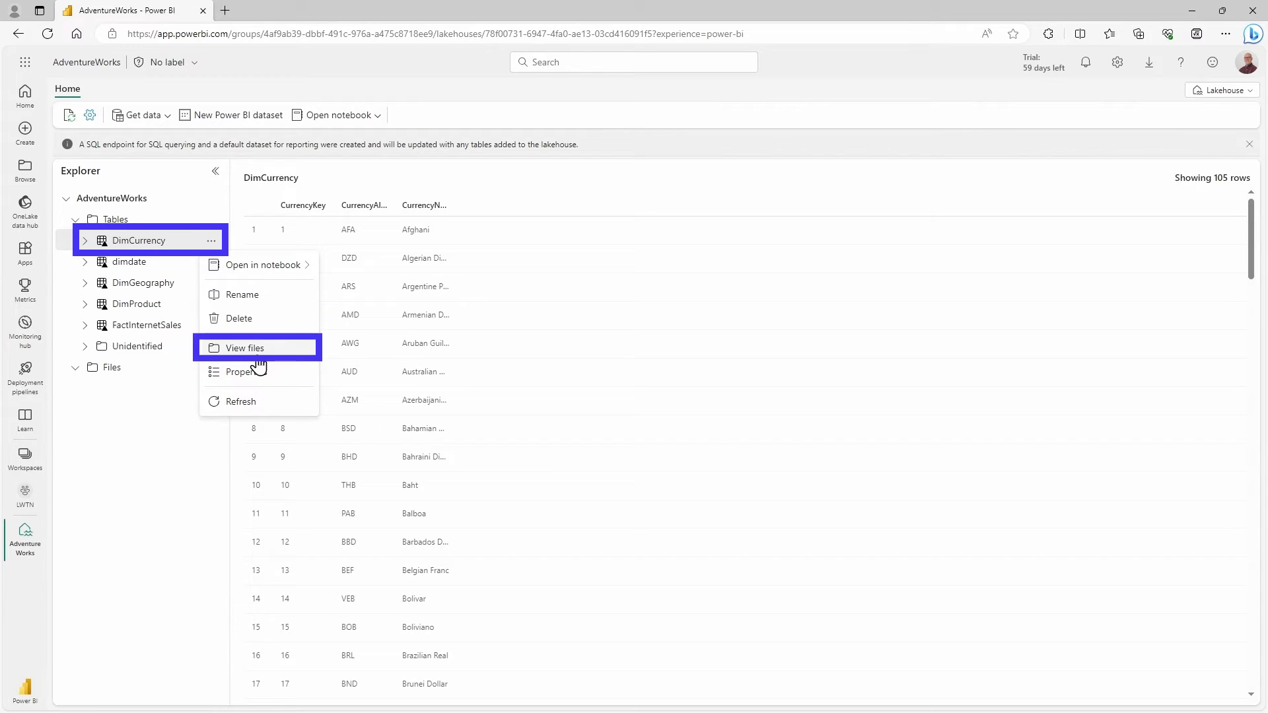
click(242, 348)
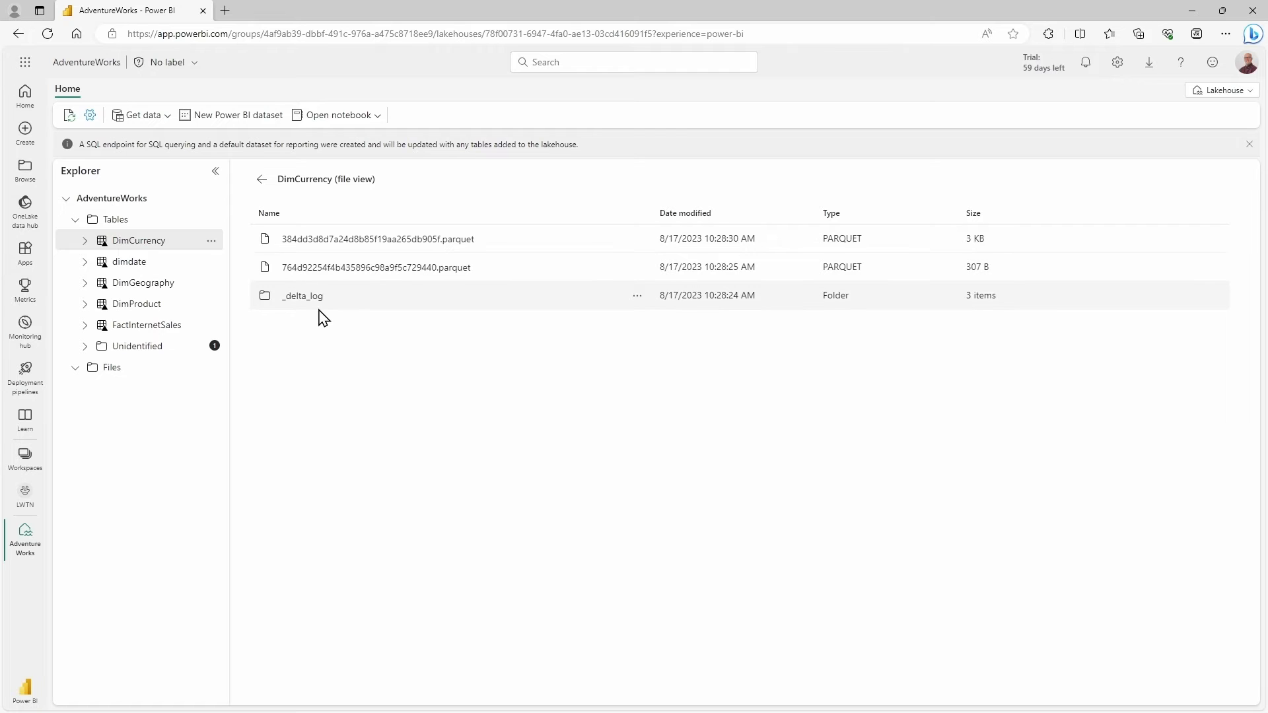
mouse_move(373, 414)
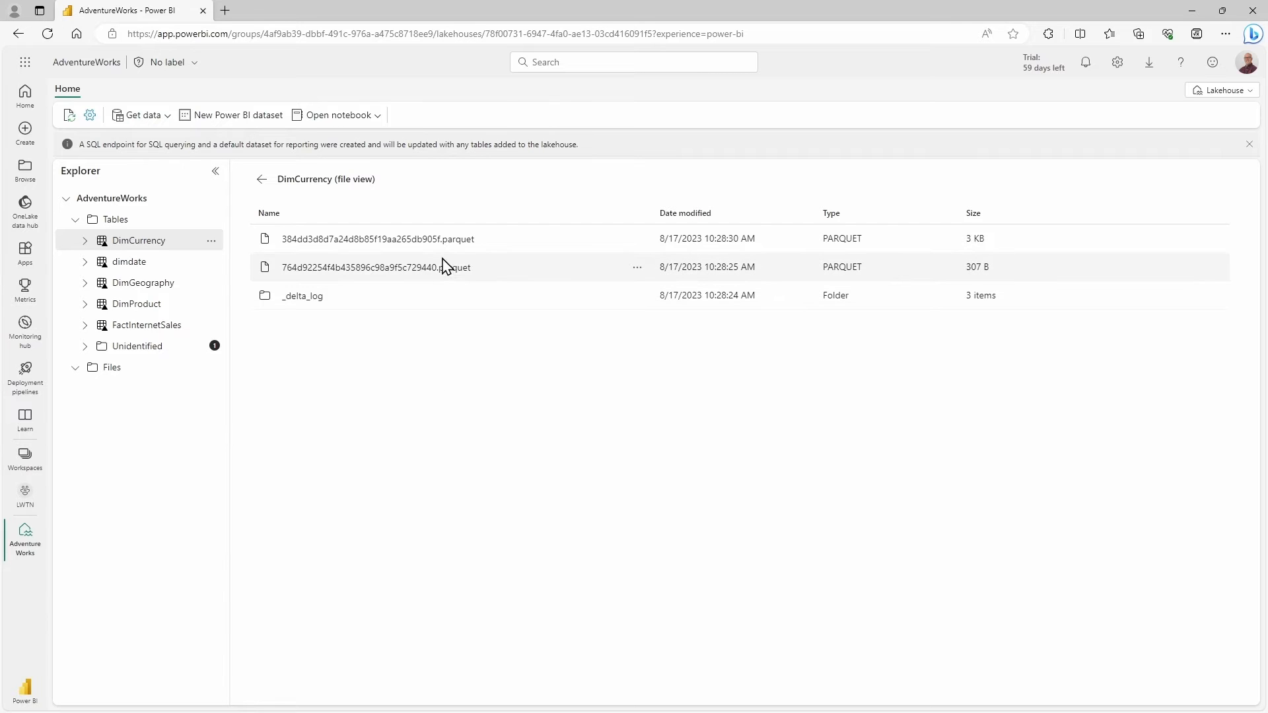
mouse_move(334, 430)
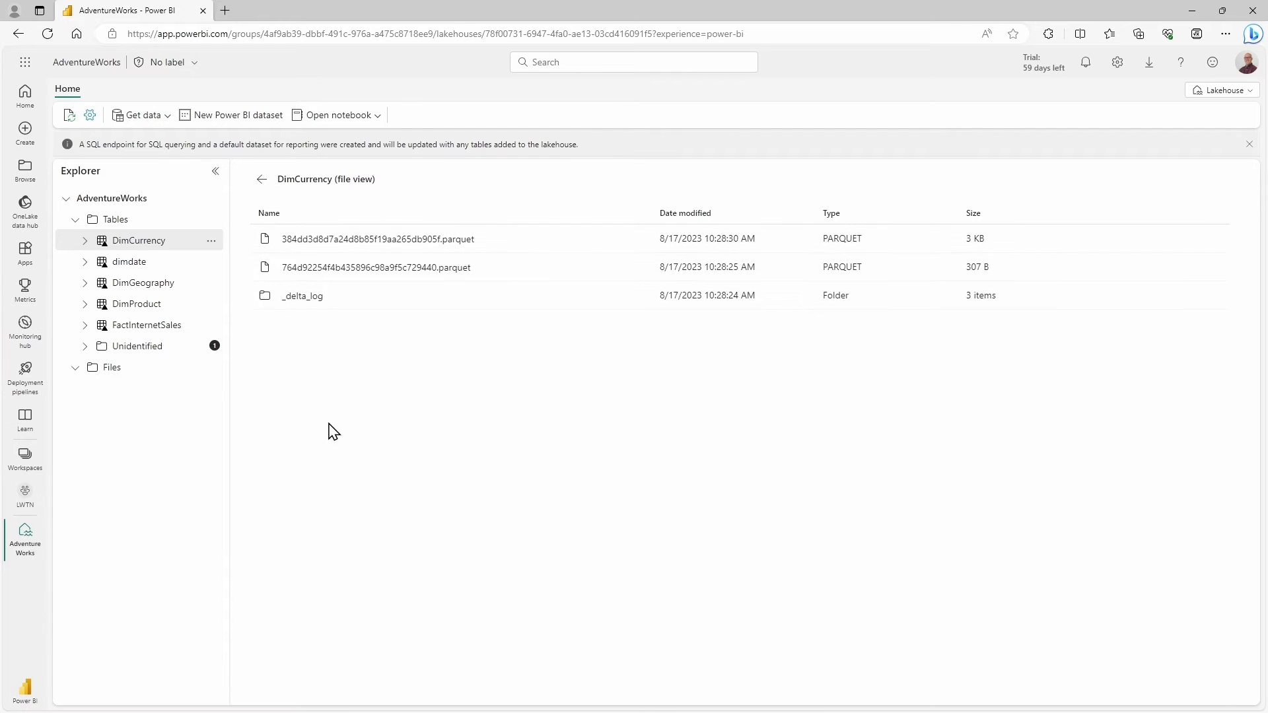
click(137, 241)
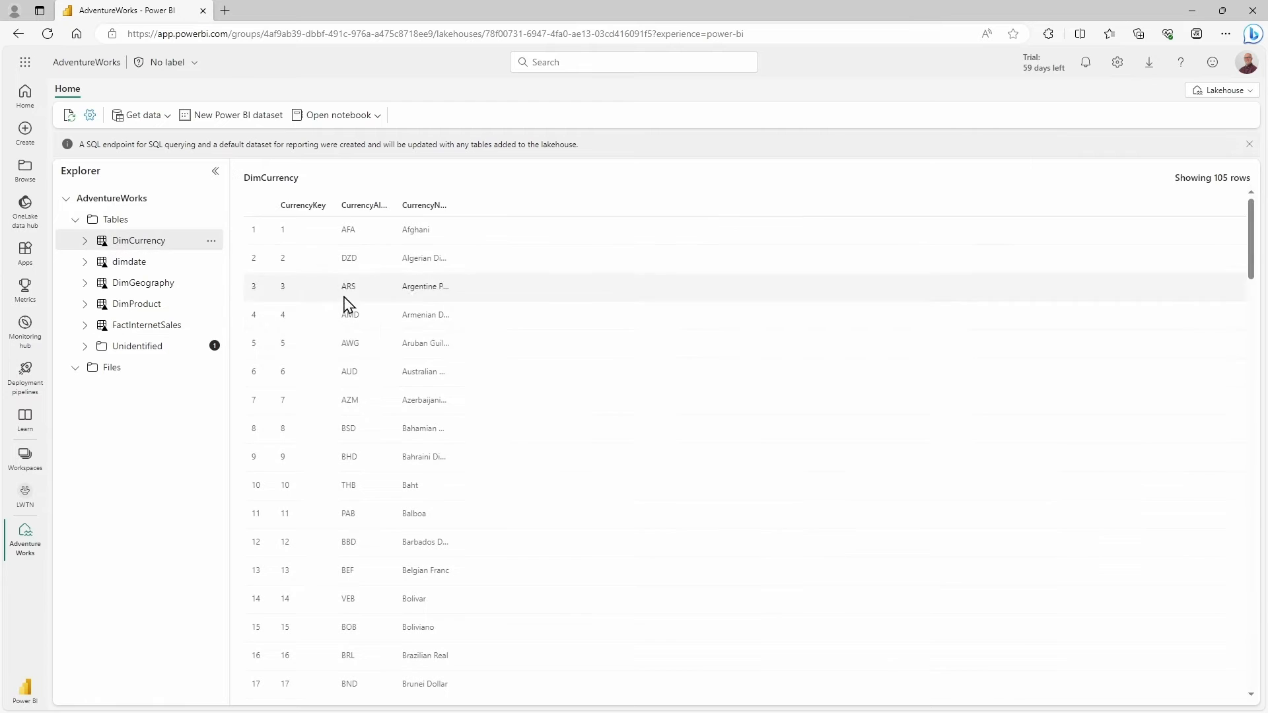
Scroll through the DimCurrency preview rows, then go back to the LWTN workspace
scroll(down, 3)
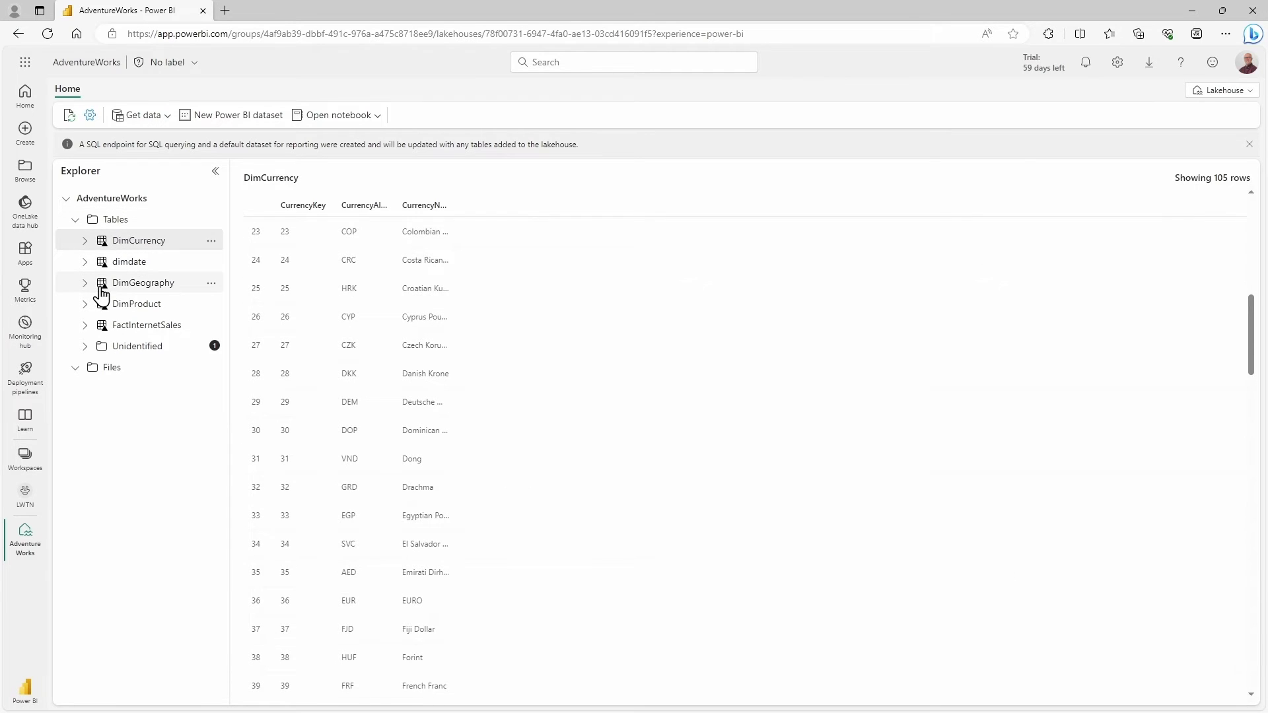
mouse_move(110, 399)
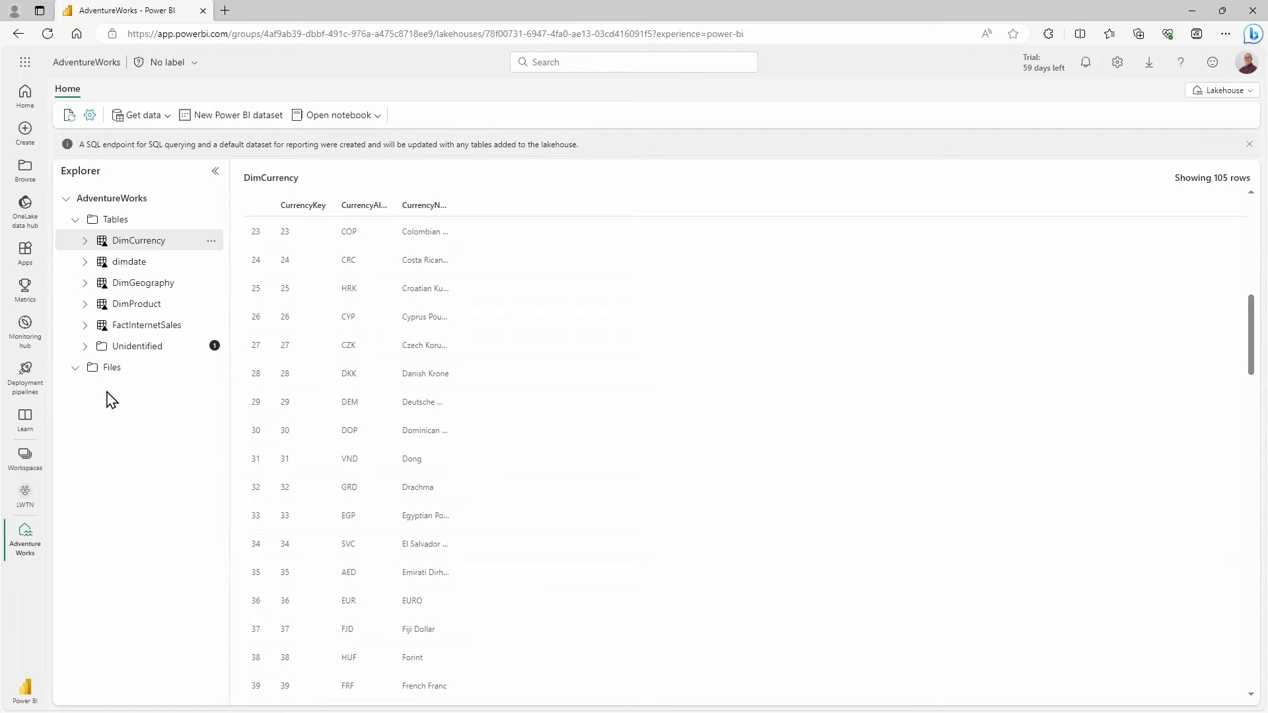
mouse_move(25, 542)
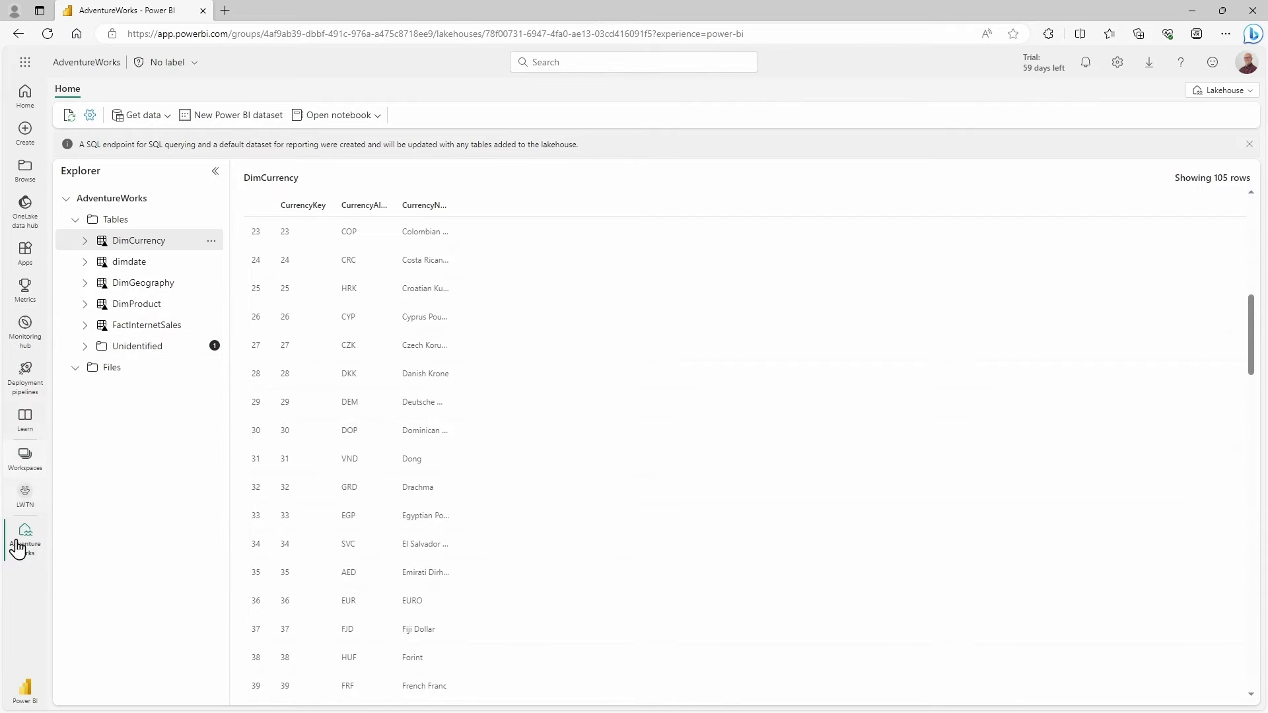
click(24, 493)
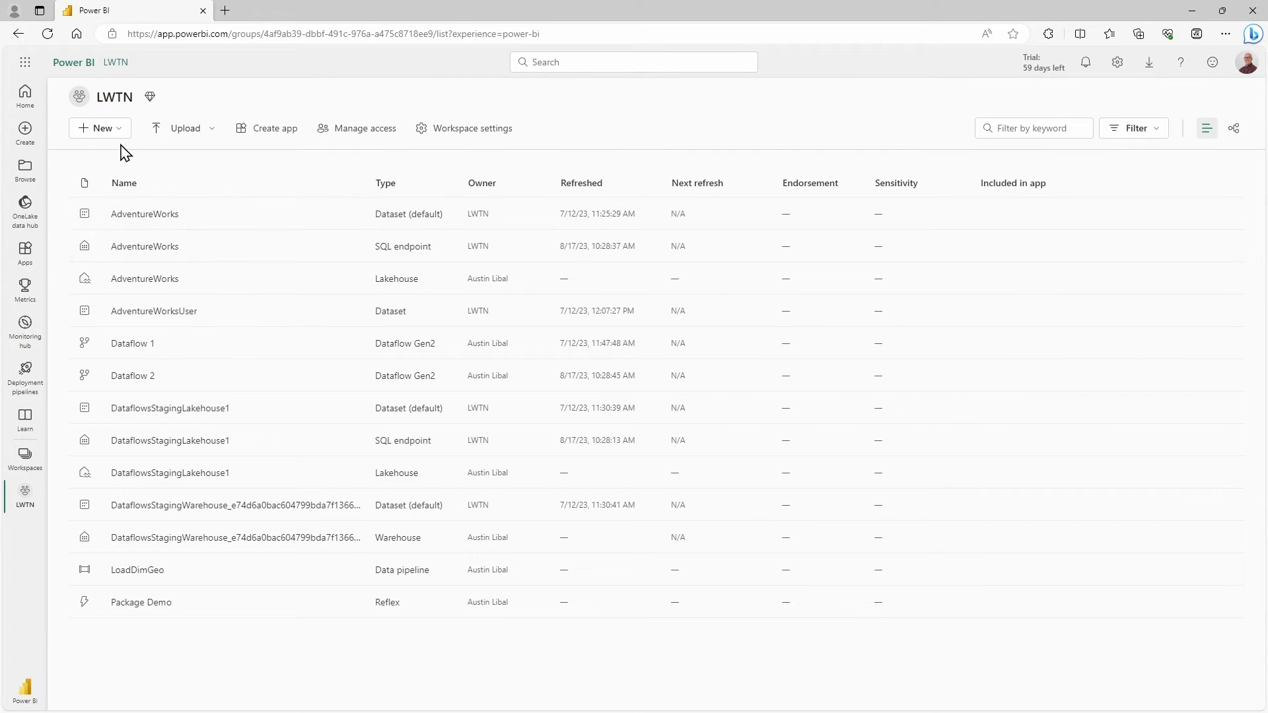
Switch to the Synapse Data Warehouse experience using the bottom-left experience switcher
click(98, 127)
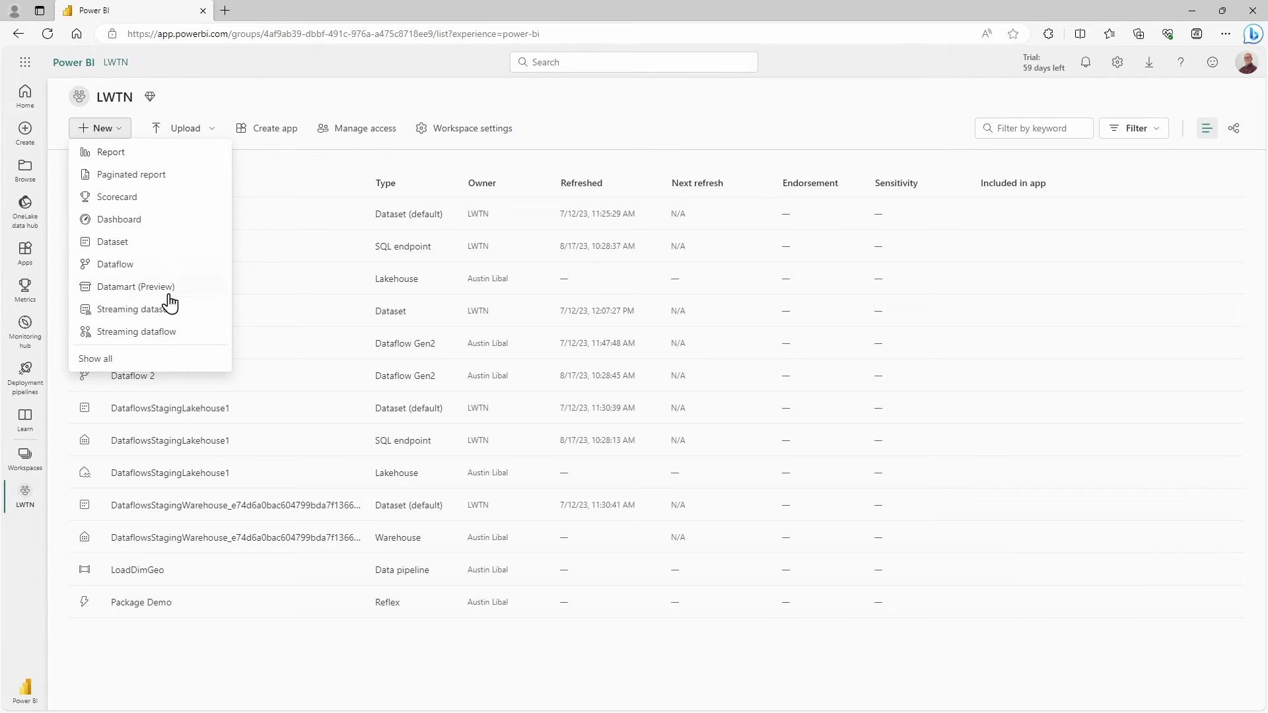
mouse_move(32, 691)
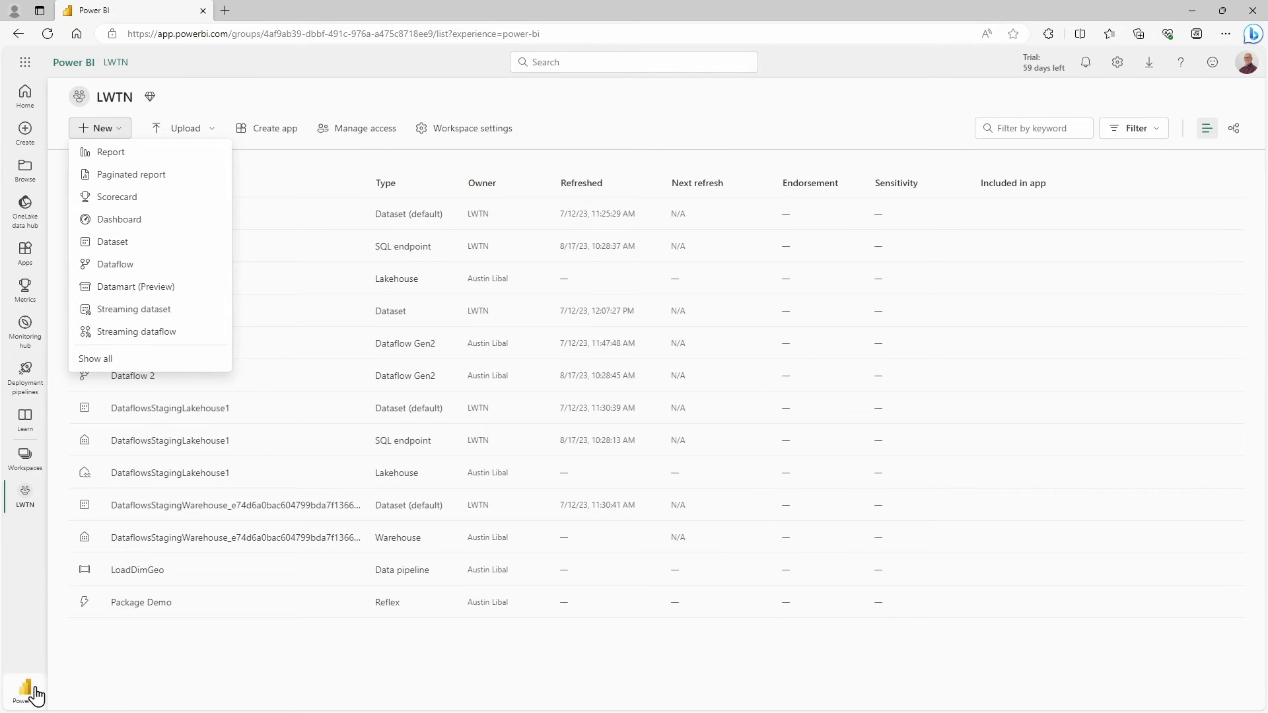
click(25, 692)
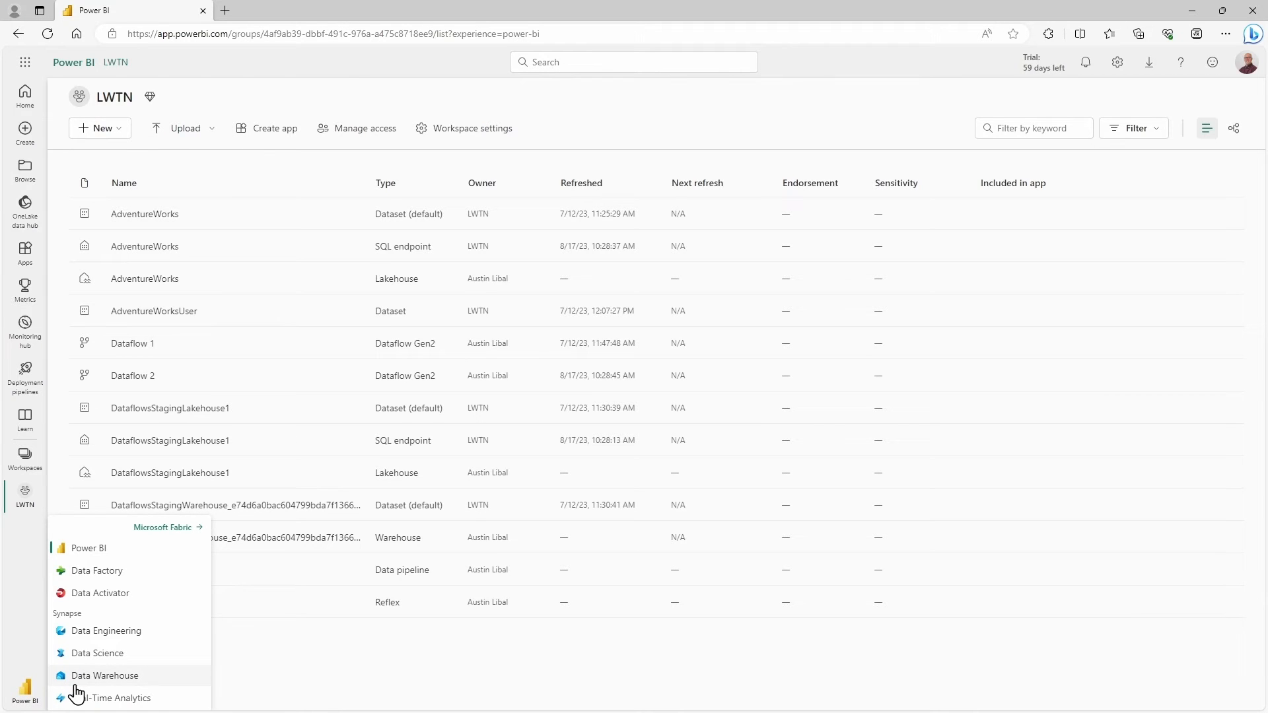
mouse_move(94, 678)
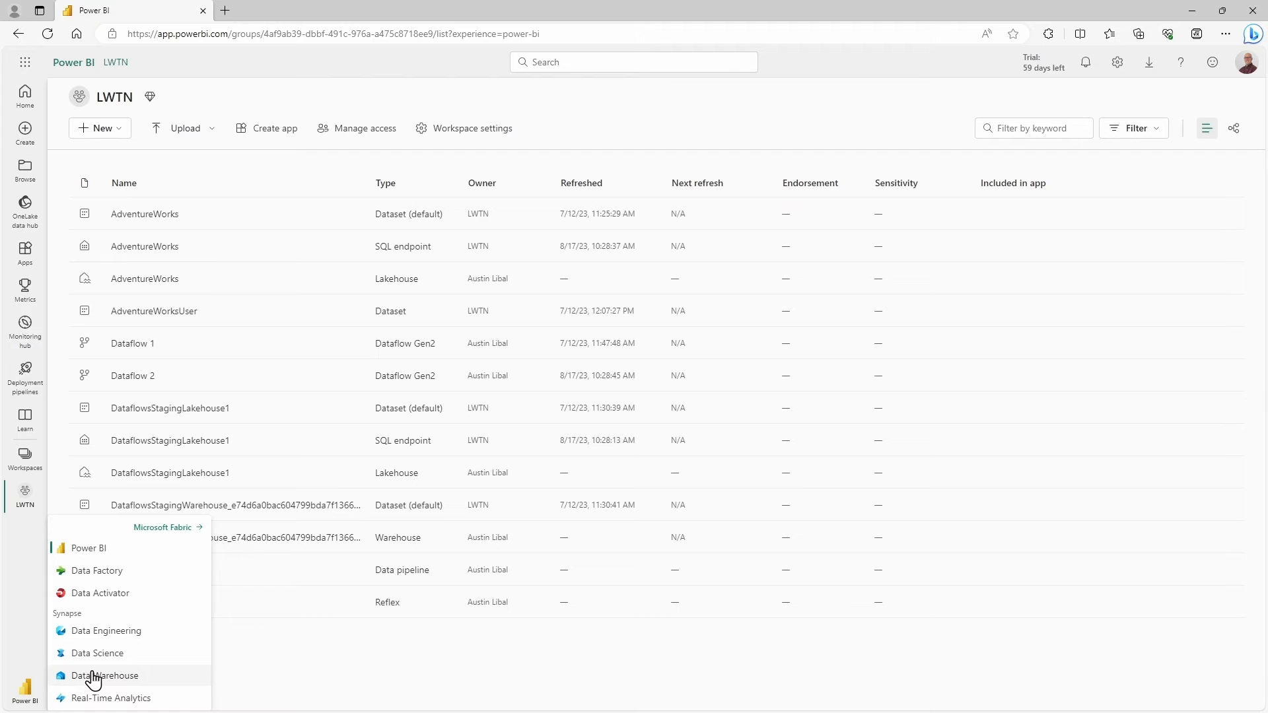
mouse_move(97, 652)
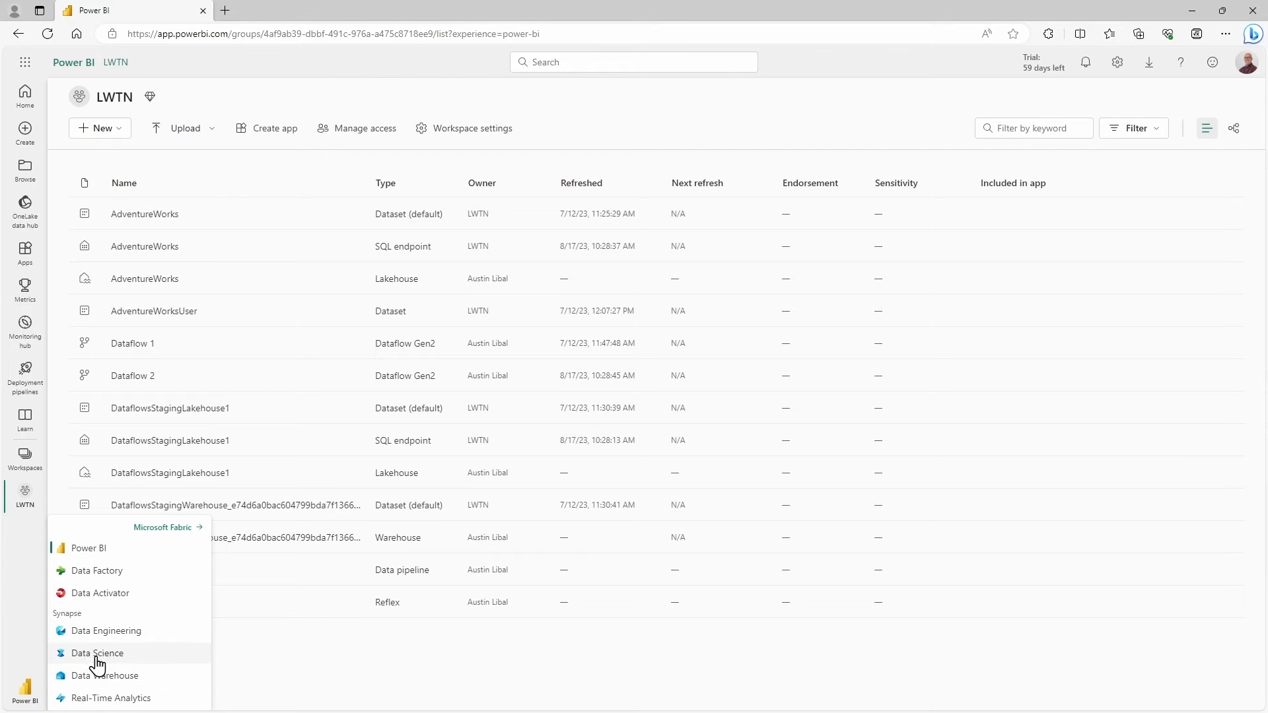
mouse_move(138, 667)
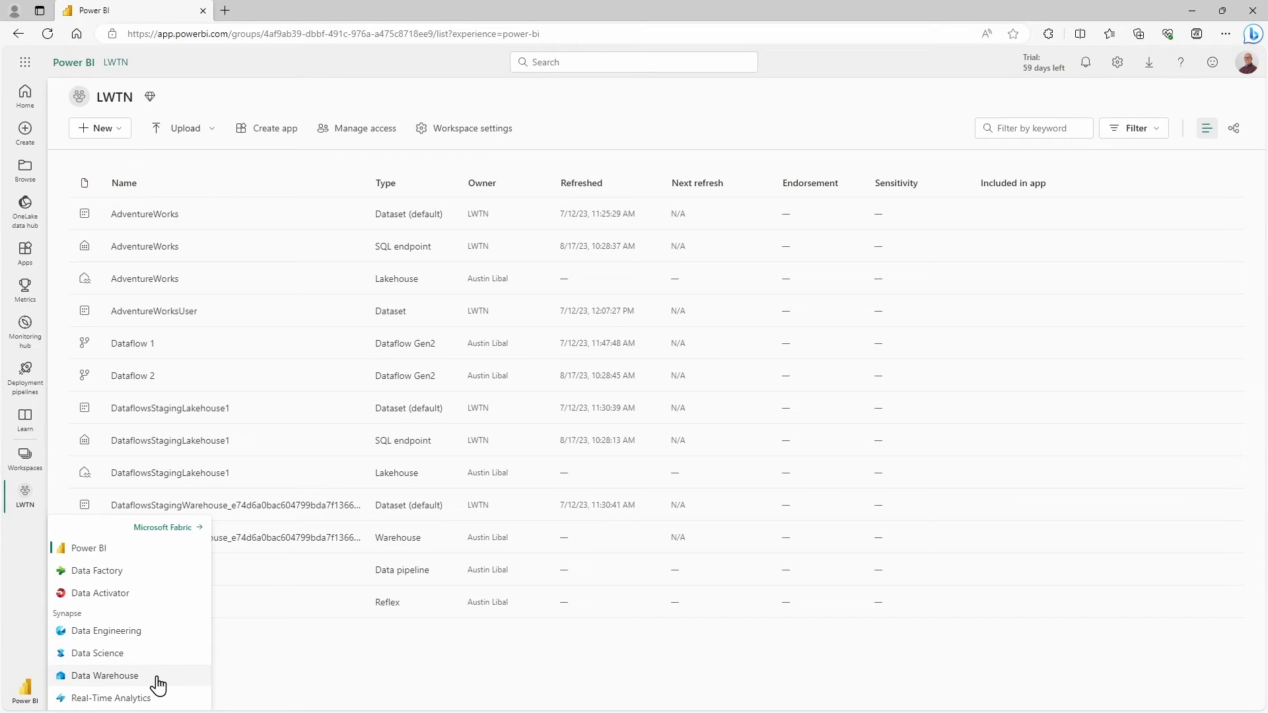
mouse_move(255, 225)
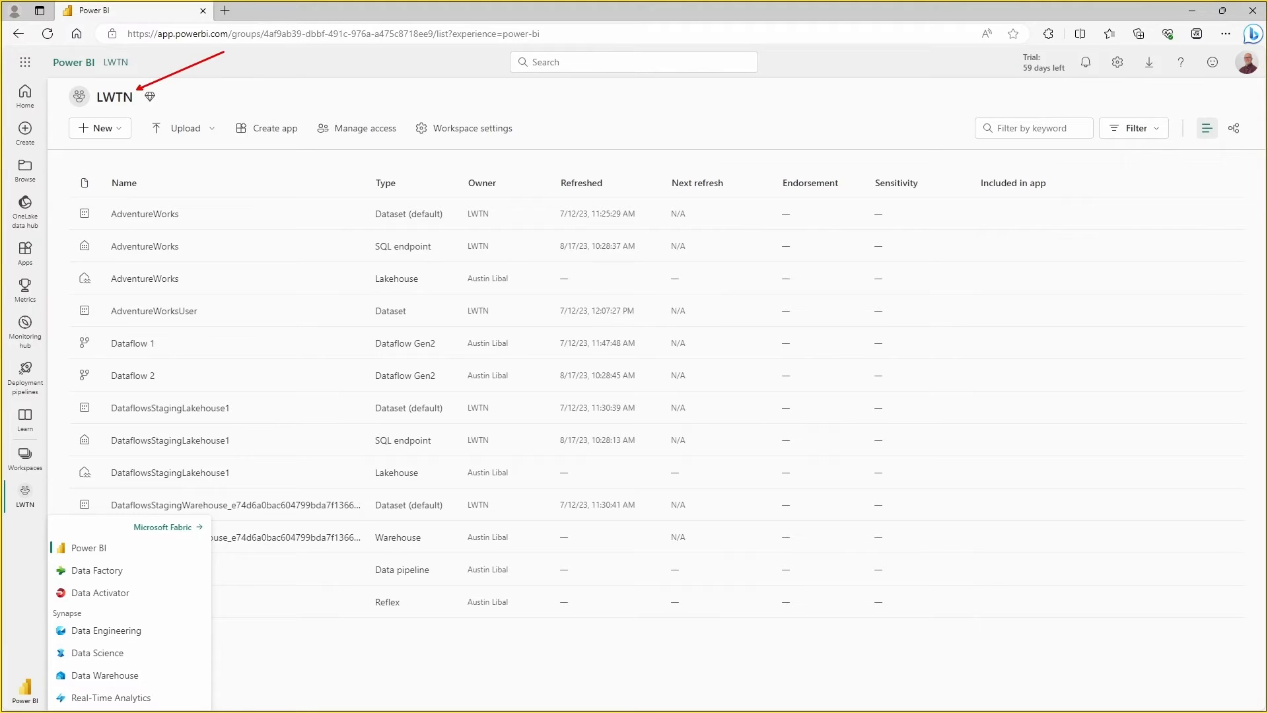
mouse_move(158, 602)
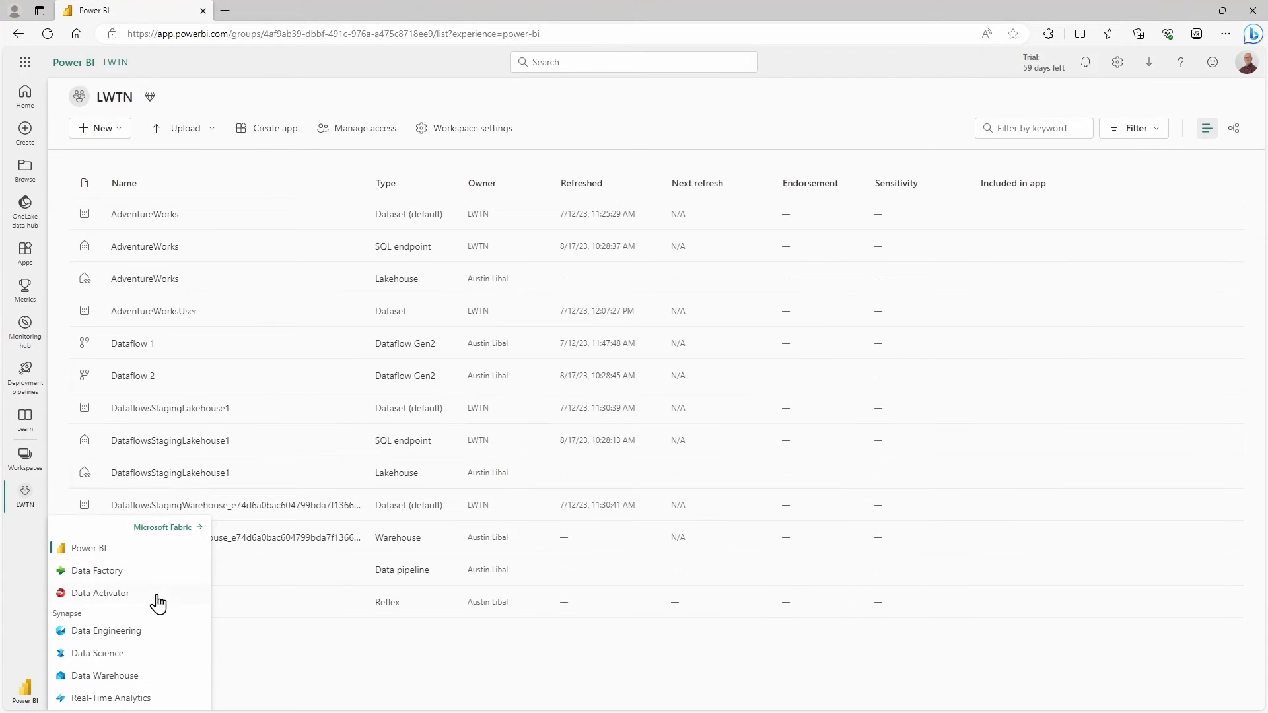
mouse_move(104, 675)
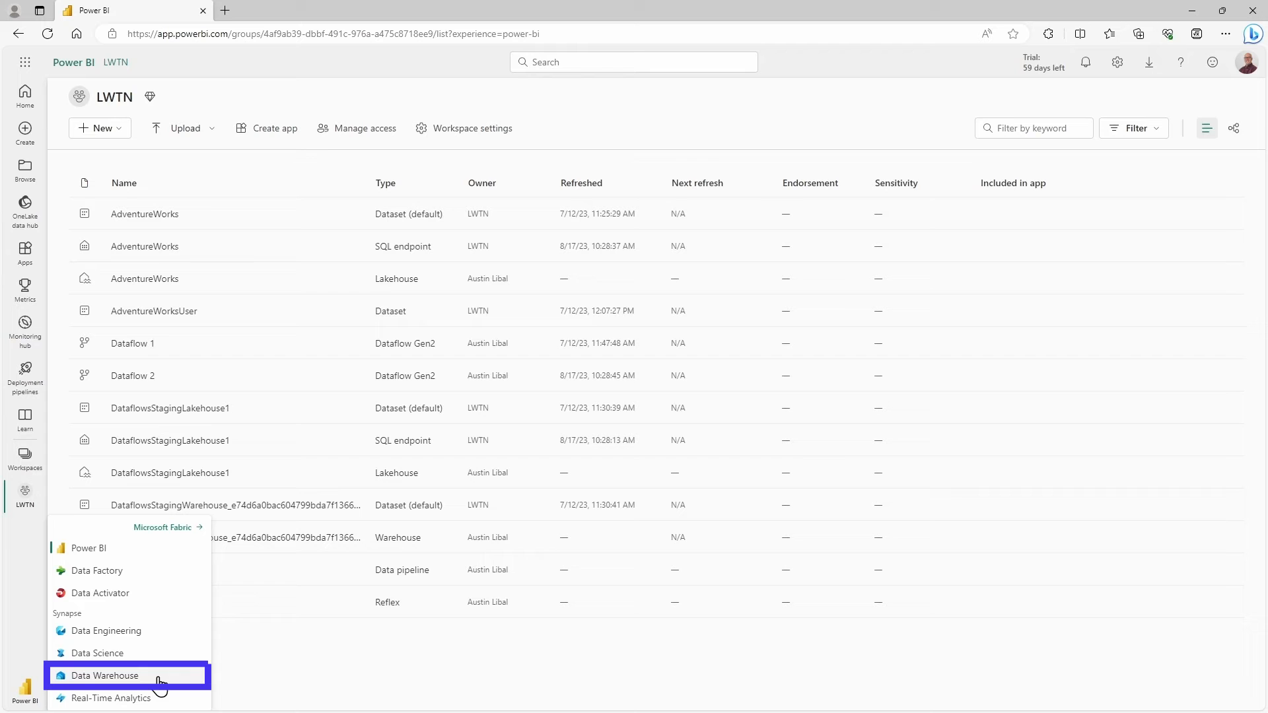
click(103, 675)
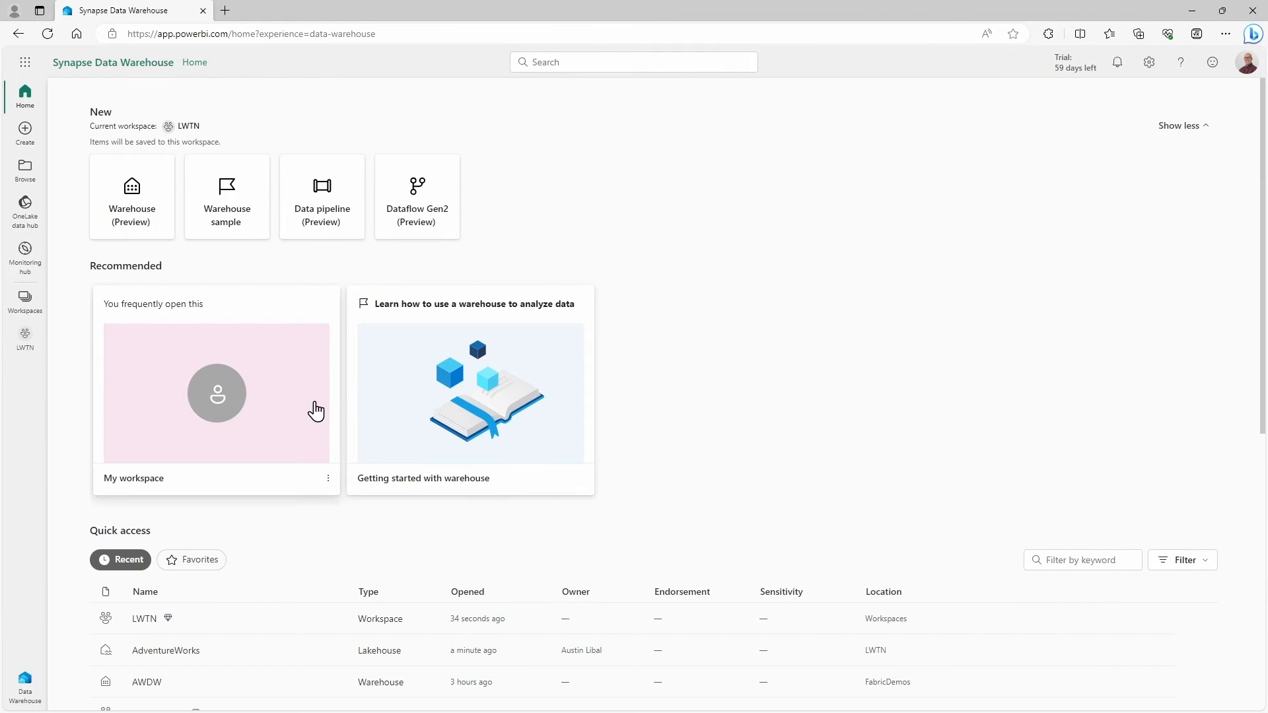
mouse_move(132, 194)
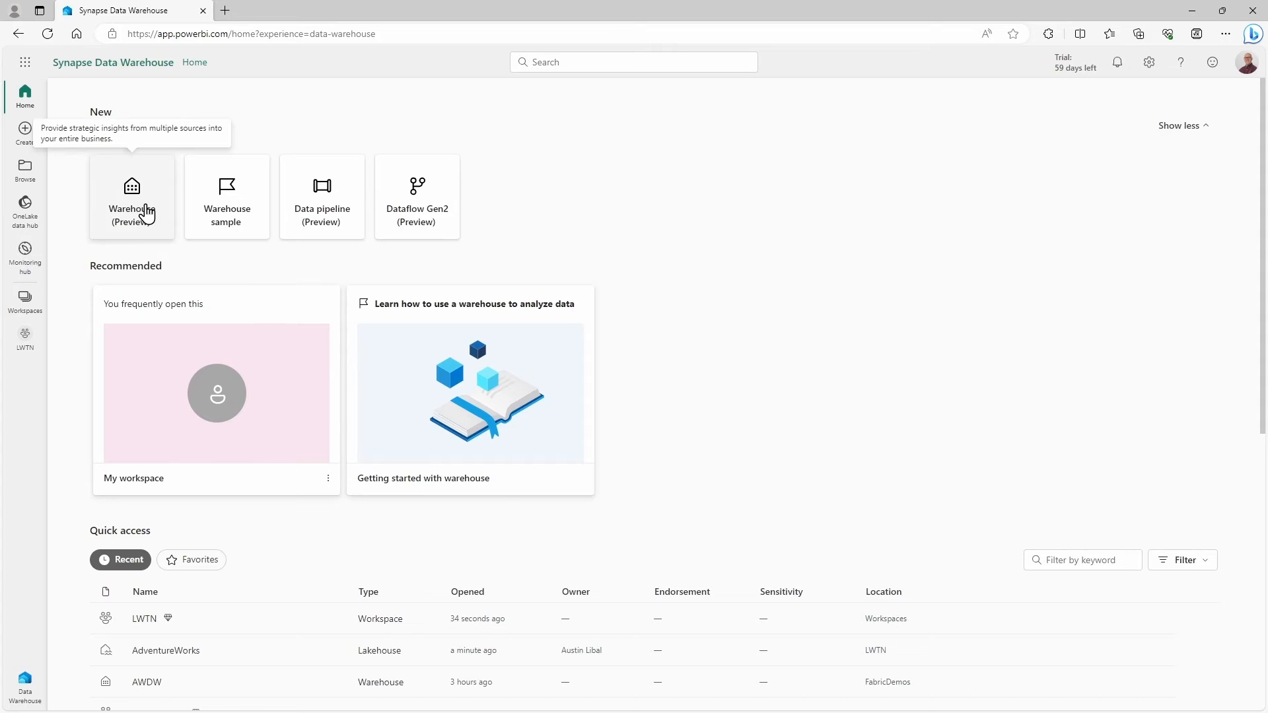
mouse_move(159, 219)
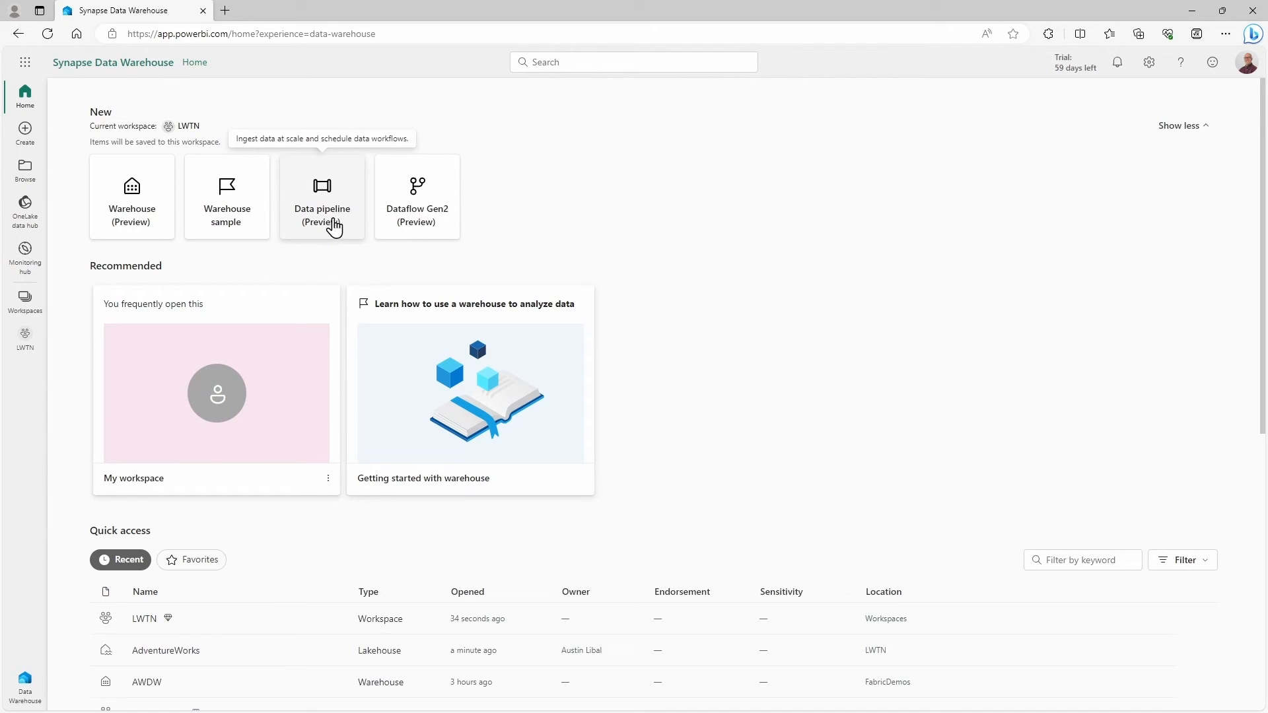
mouse_move(417, 214)
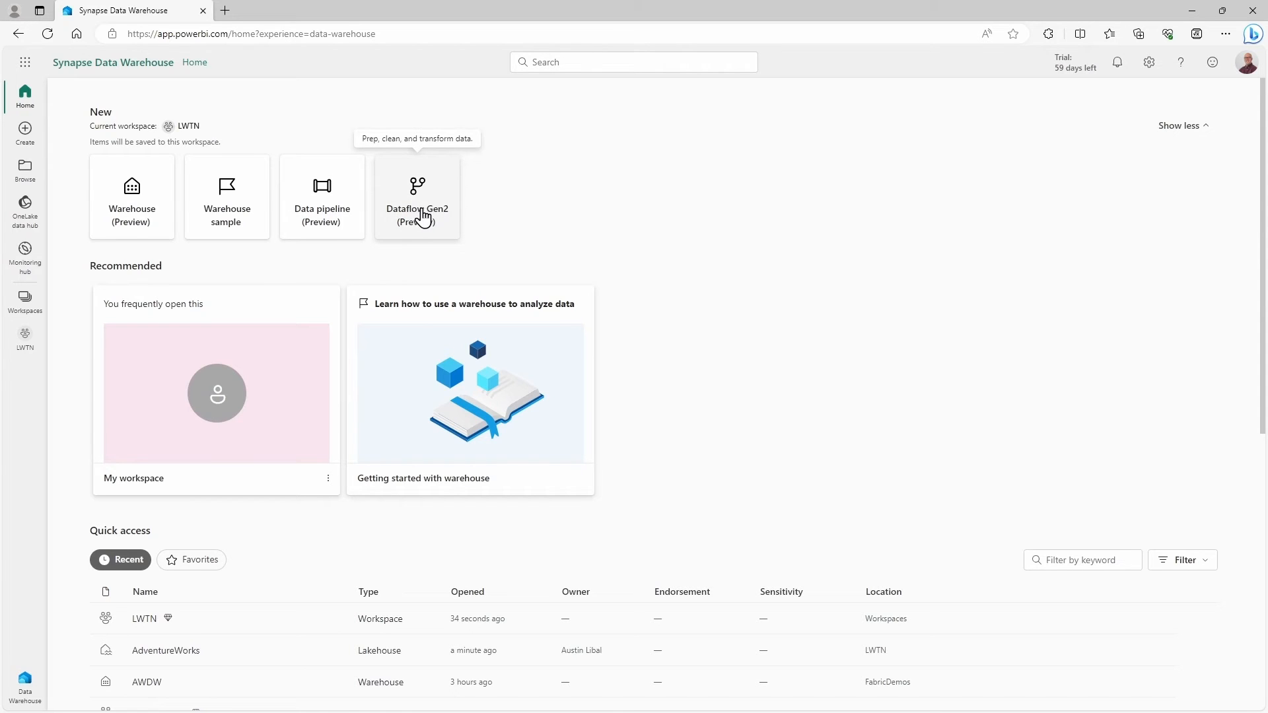
mouse_move(302, 296)
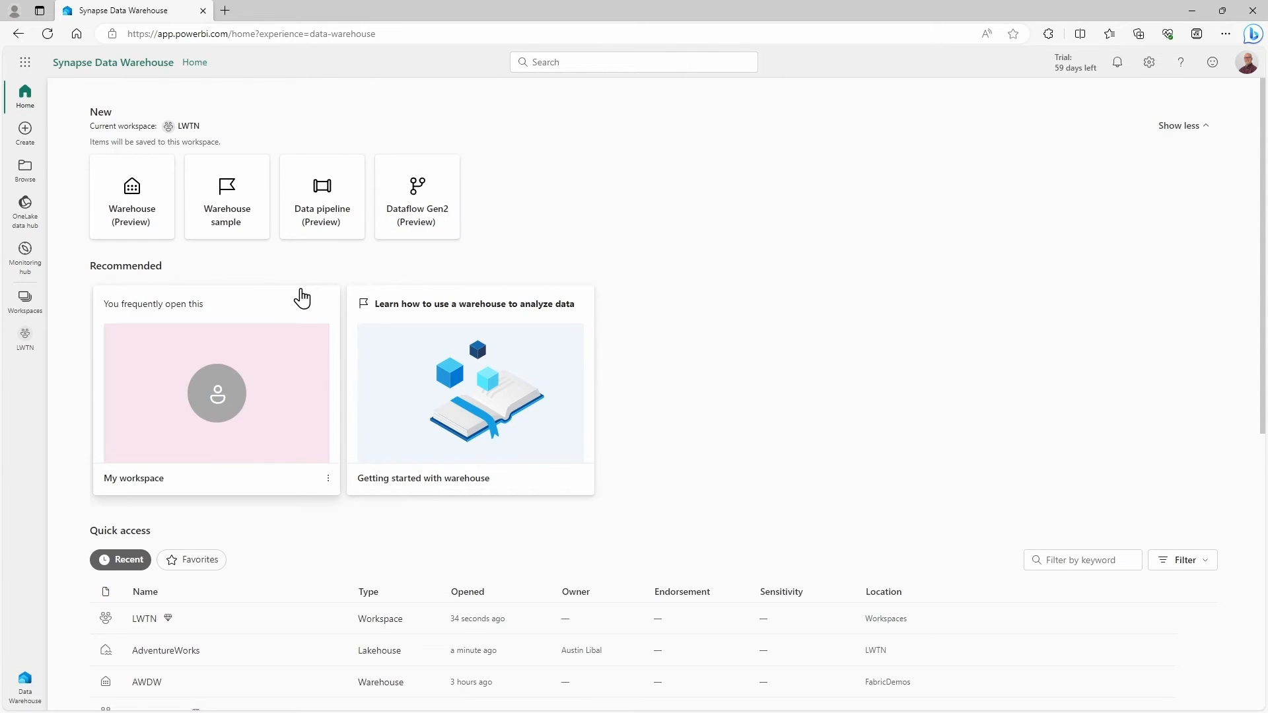
mouse_move(339, 284)
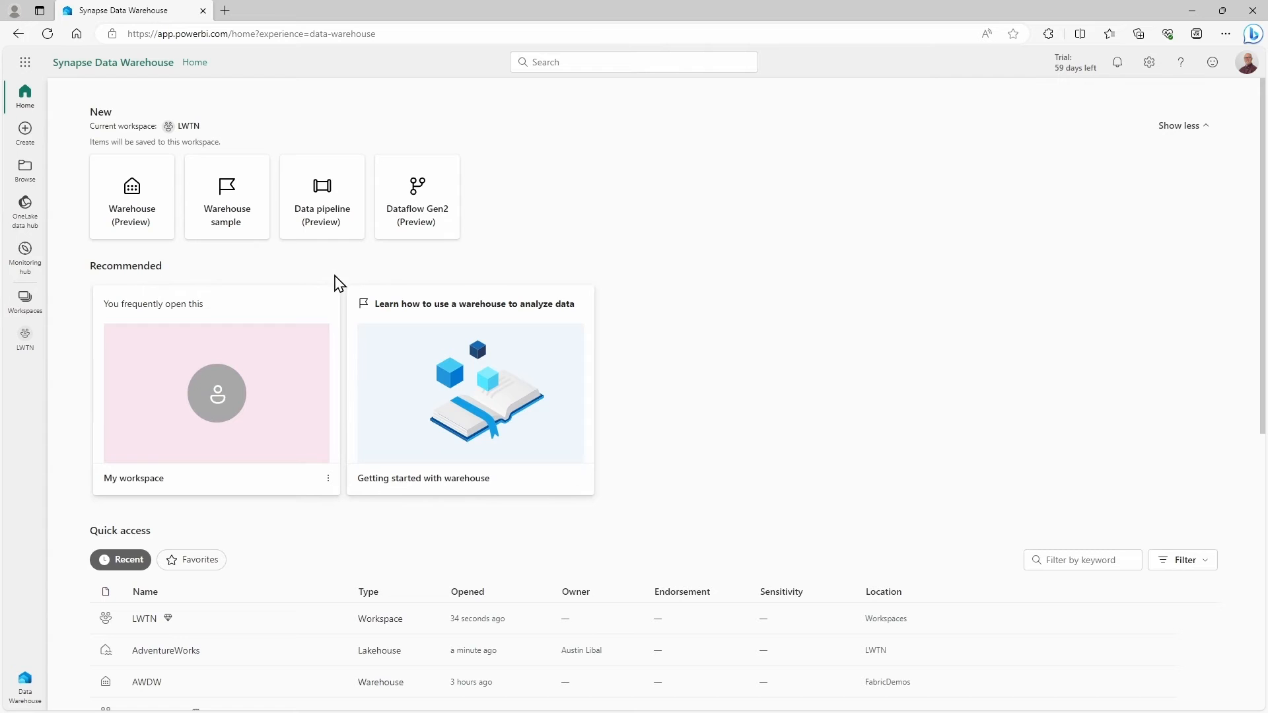
mouse_move(300, 279)
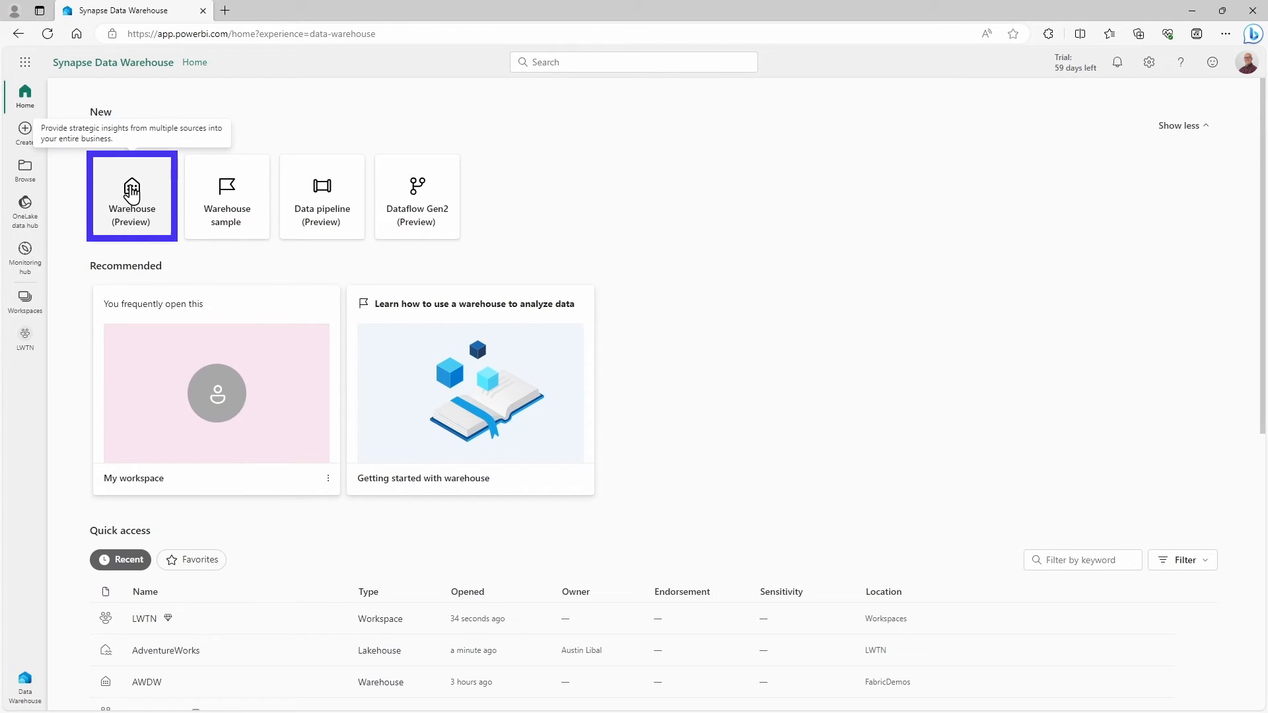
Choose the Warehouse (Preview) tile to bring up the New warehouse naming dialog
click(130, 197)
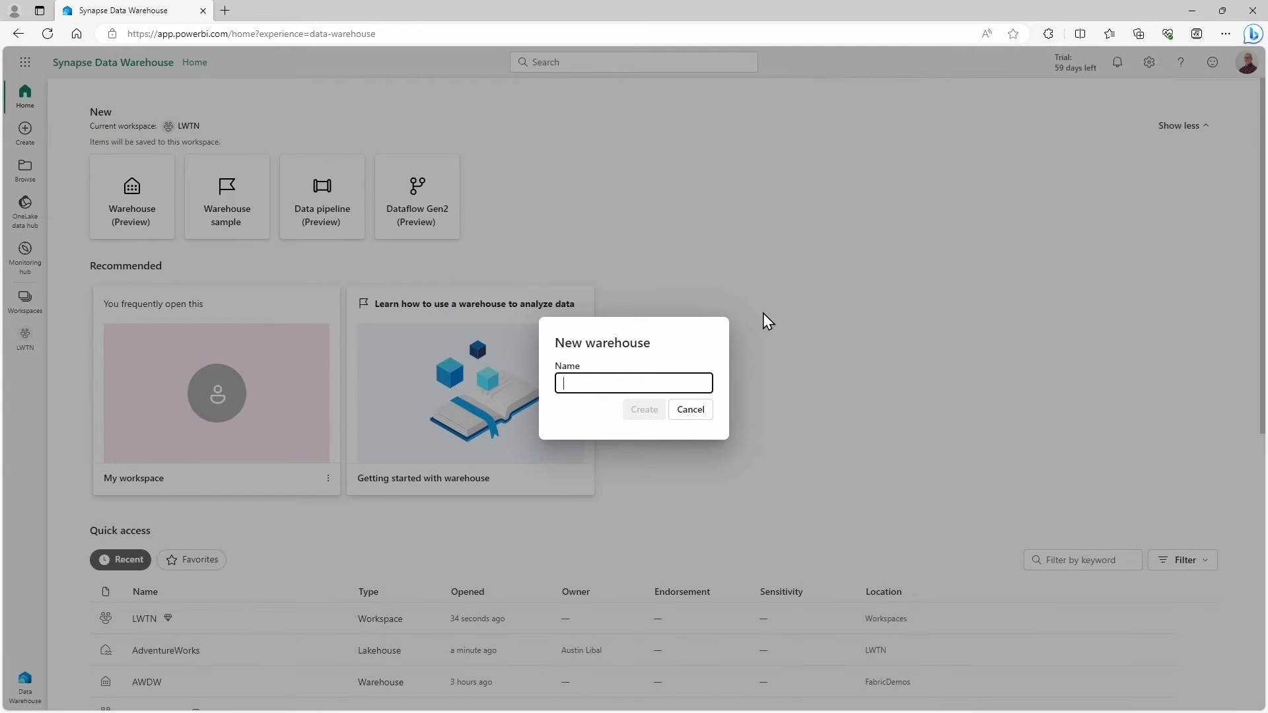
Name the new warehouse AWDW and create it
text(AWDW)
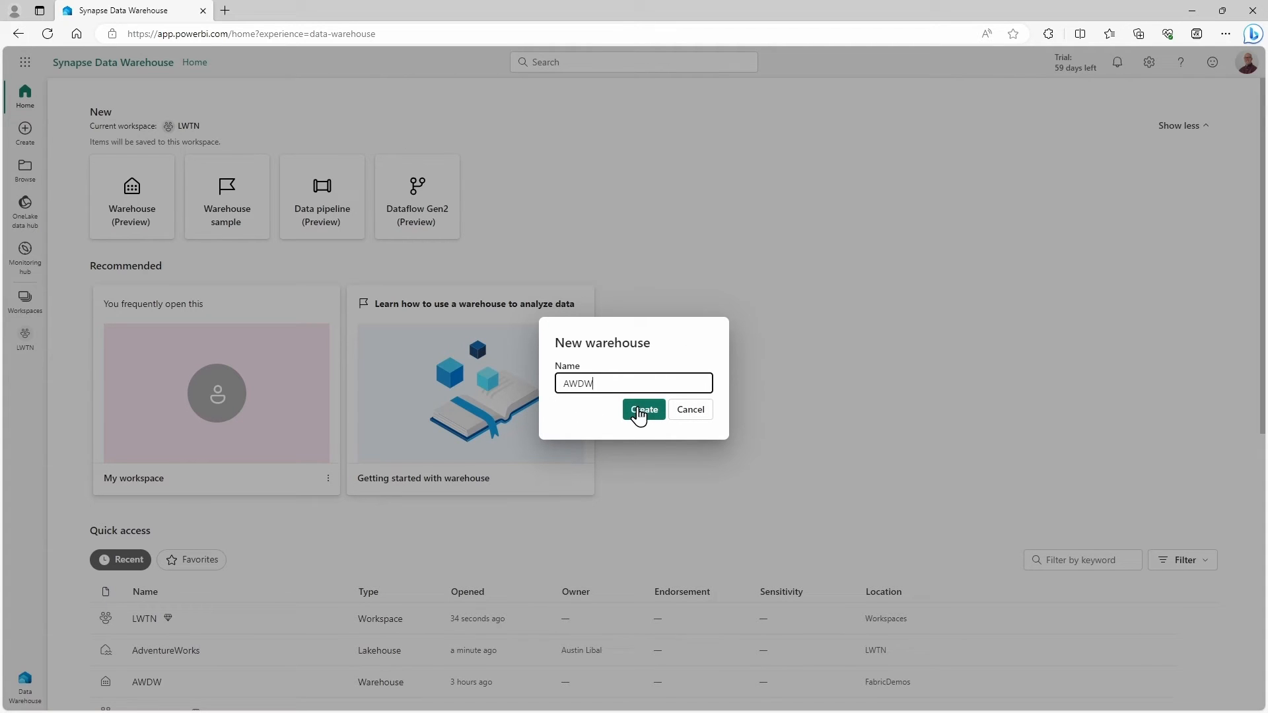
click(643, 409)
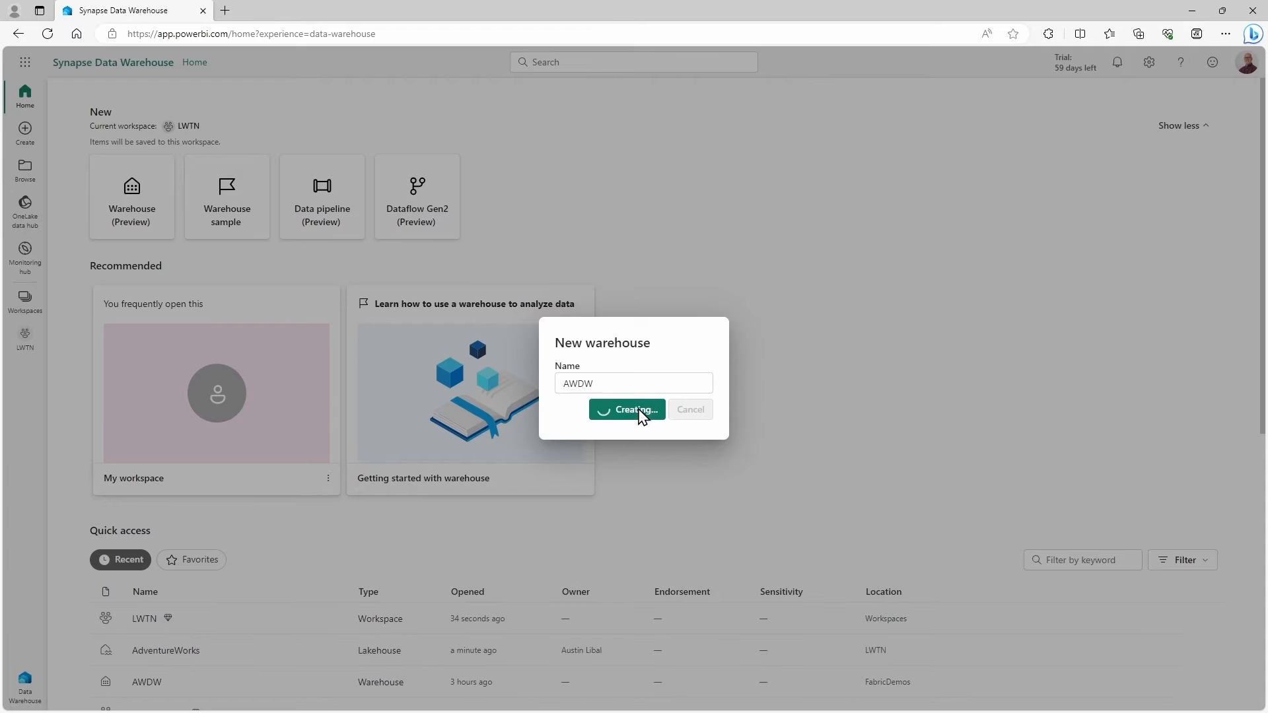
click(627, 409)
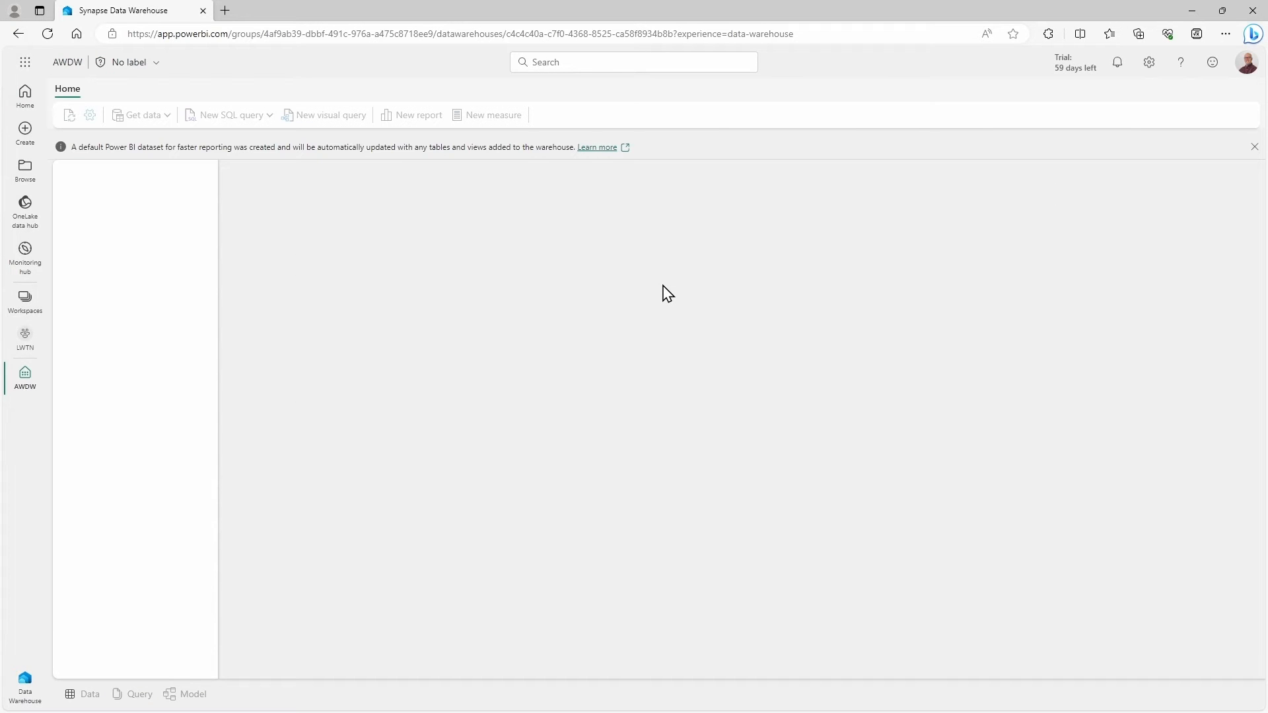
mouse_move(447, 309)
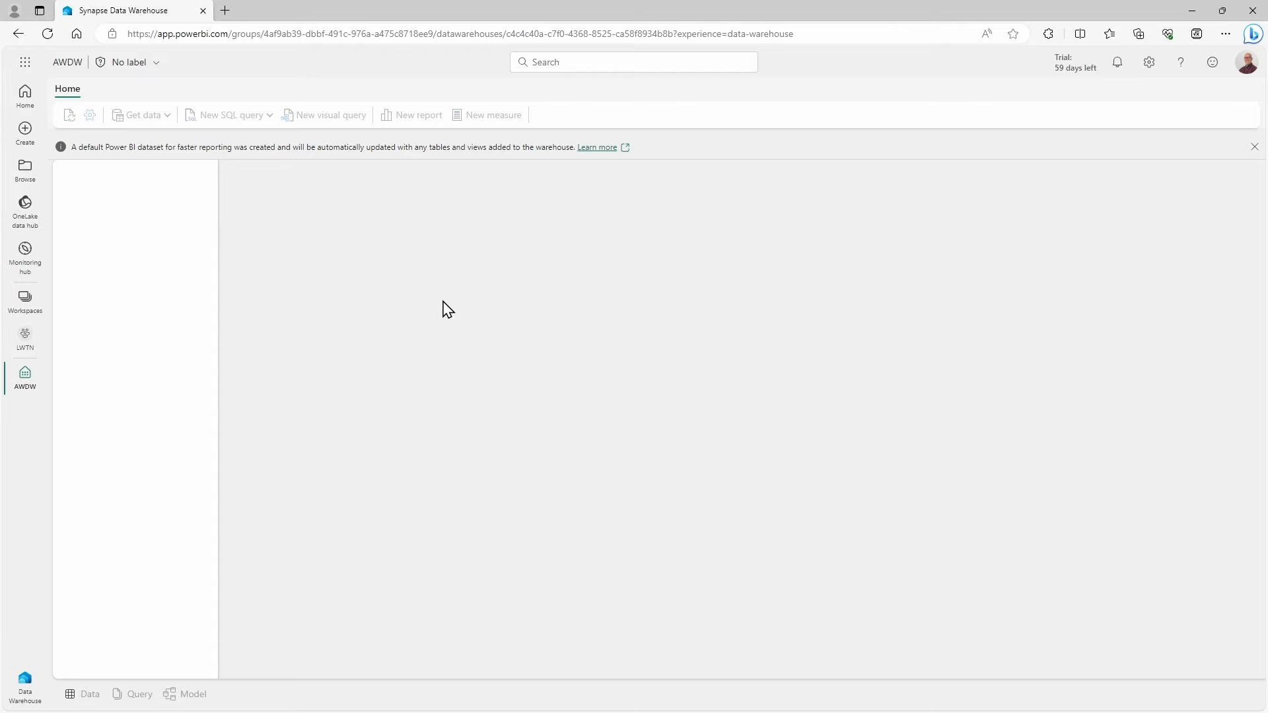
mouse_move(443, 310)
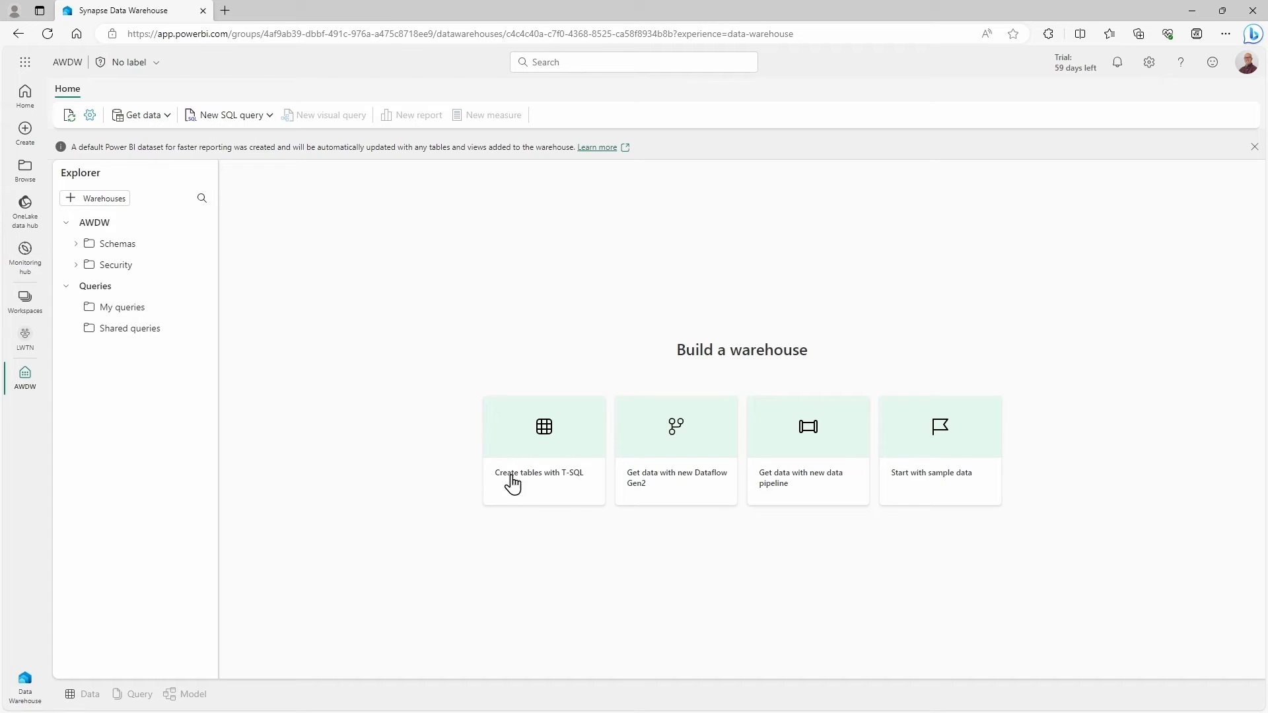
mouse_move(572, 476)
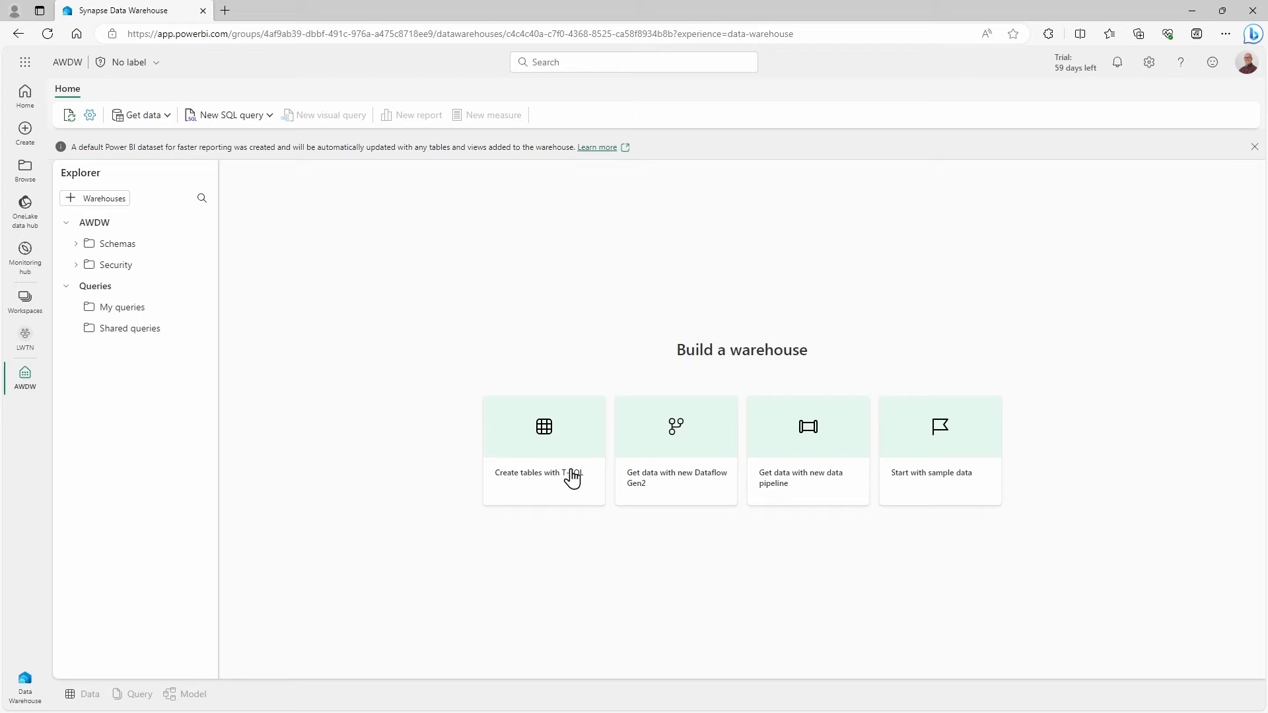
mouse_move(515, 483)
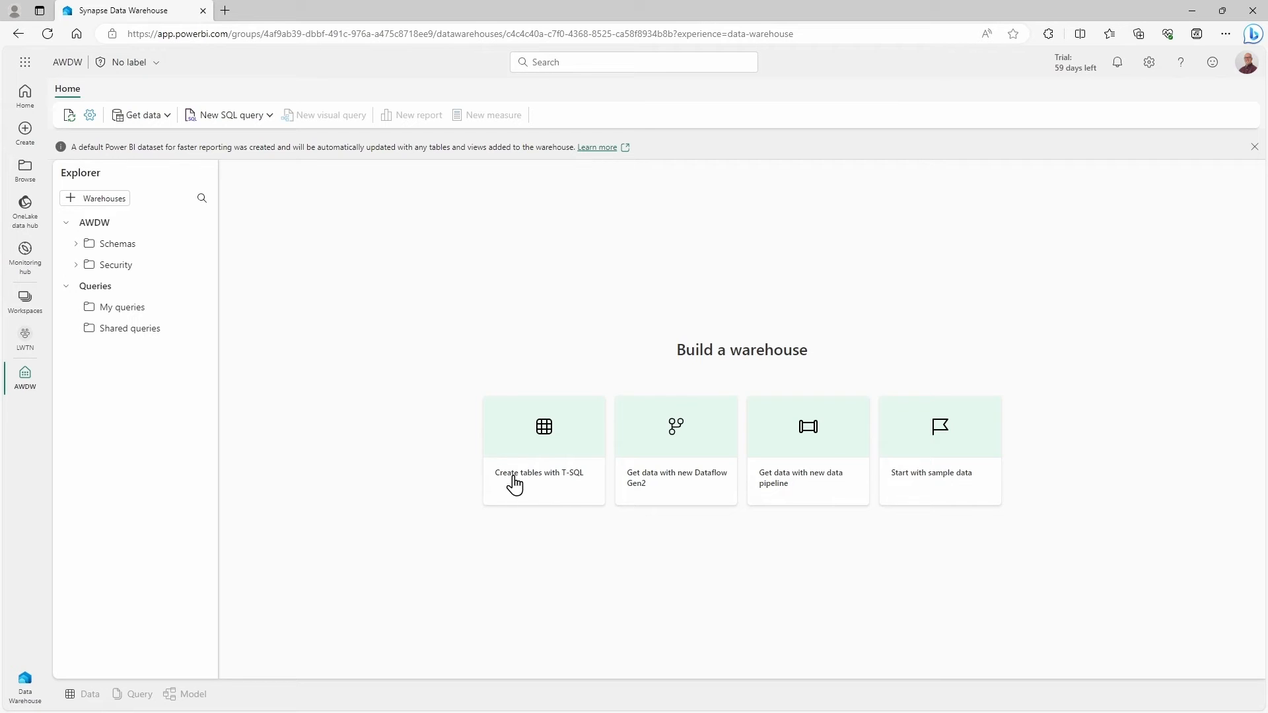
mouse_move(425, 338)
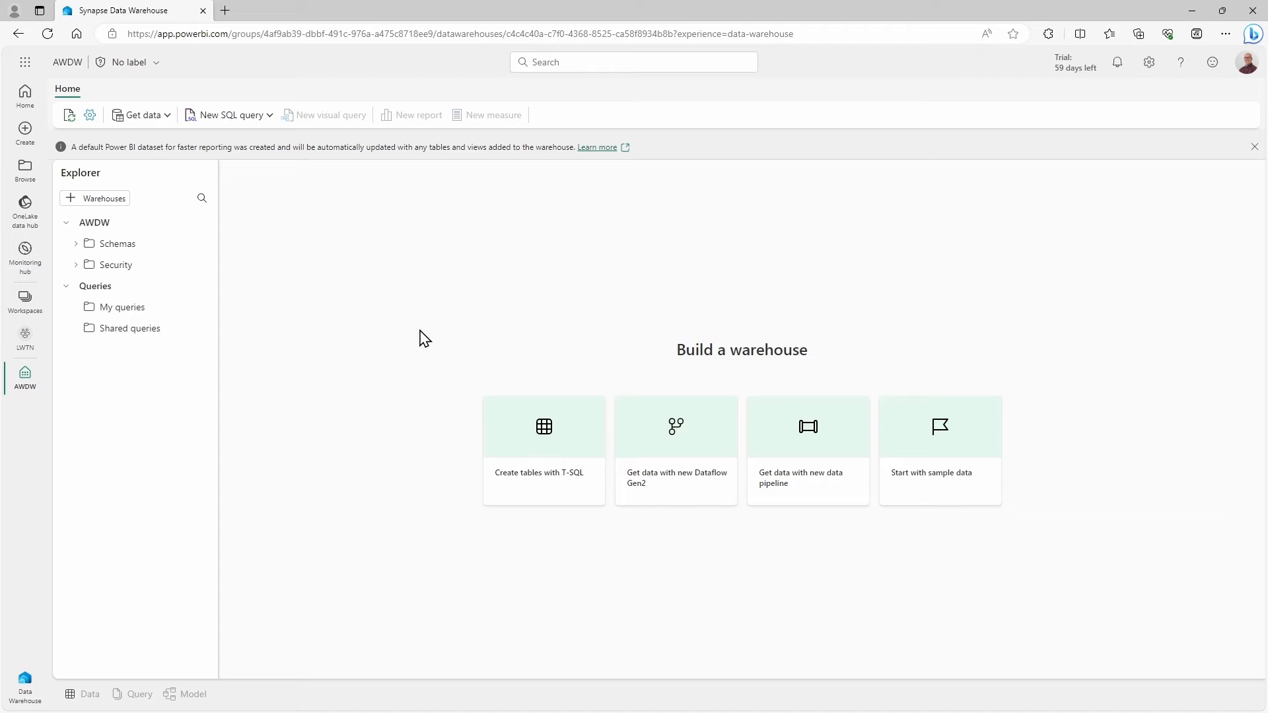
mouse_move(166, 187)
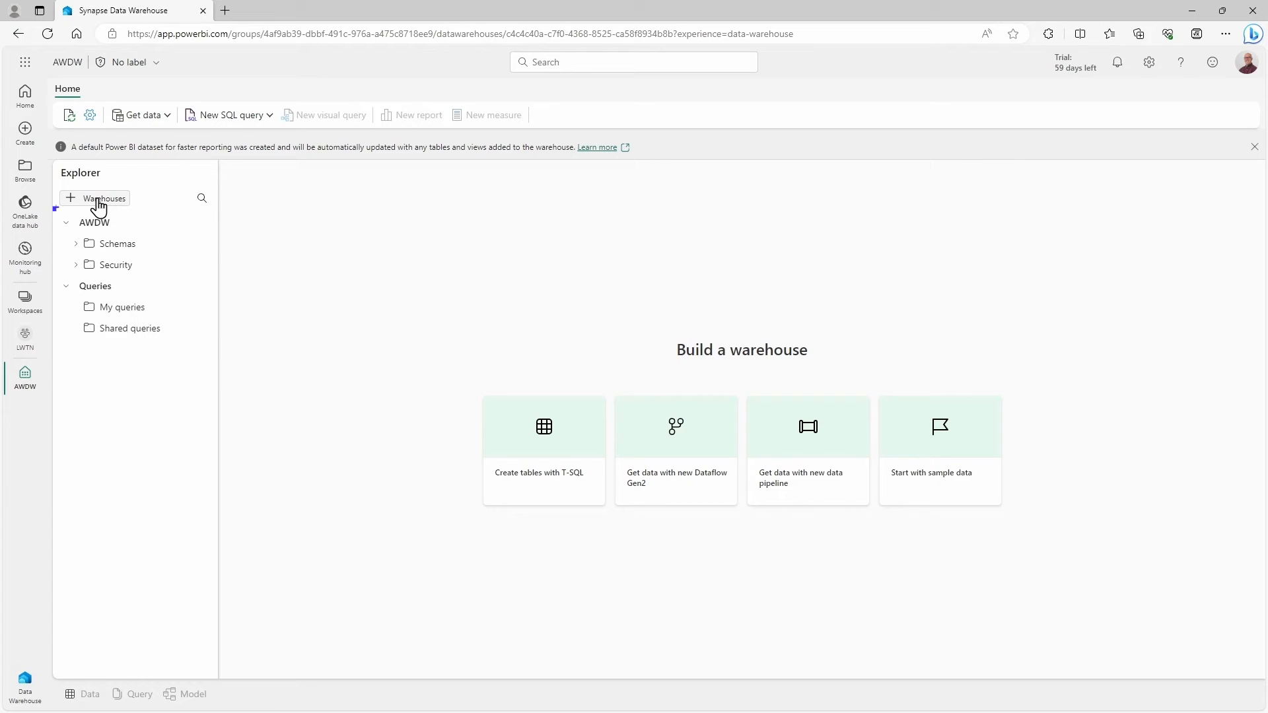
Add the AdventureWorks SQL endpoint from the OneLake data hub to the AWDW explorer
click(101, 198)
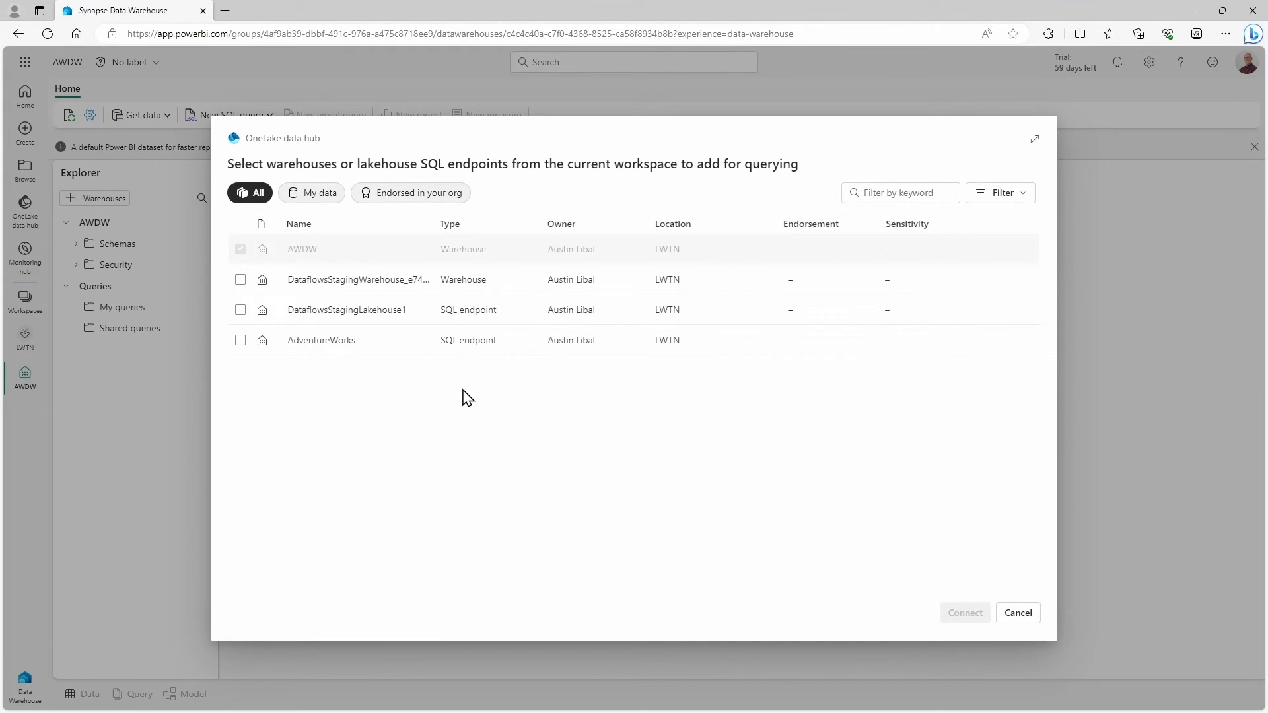
mouse_move(414, 393)
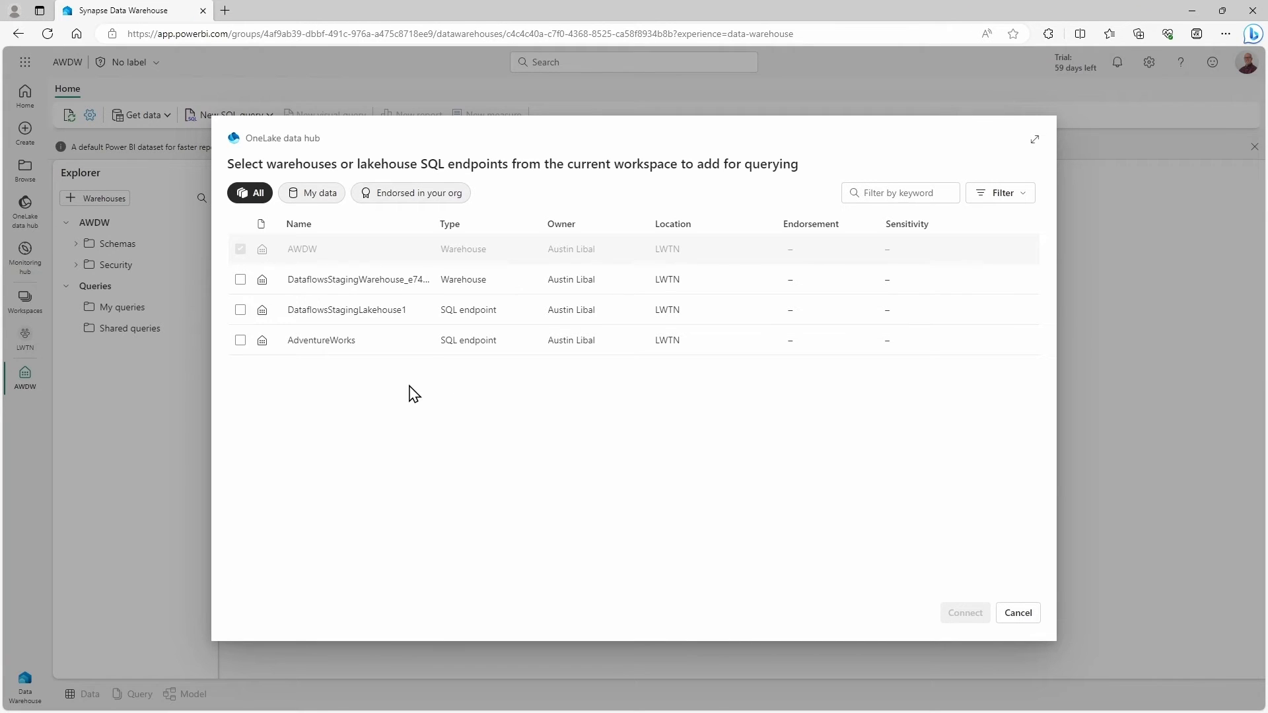
mouse_move(345, 374)
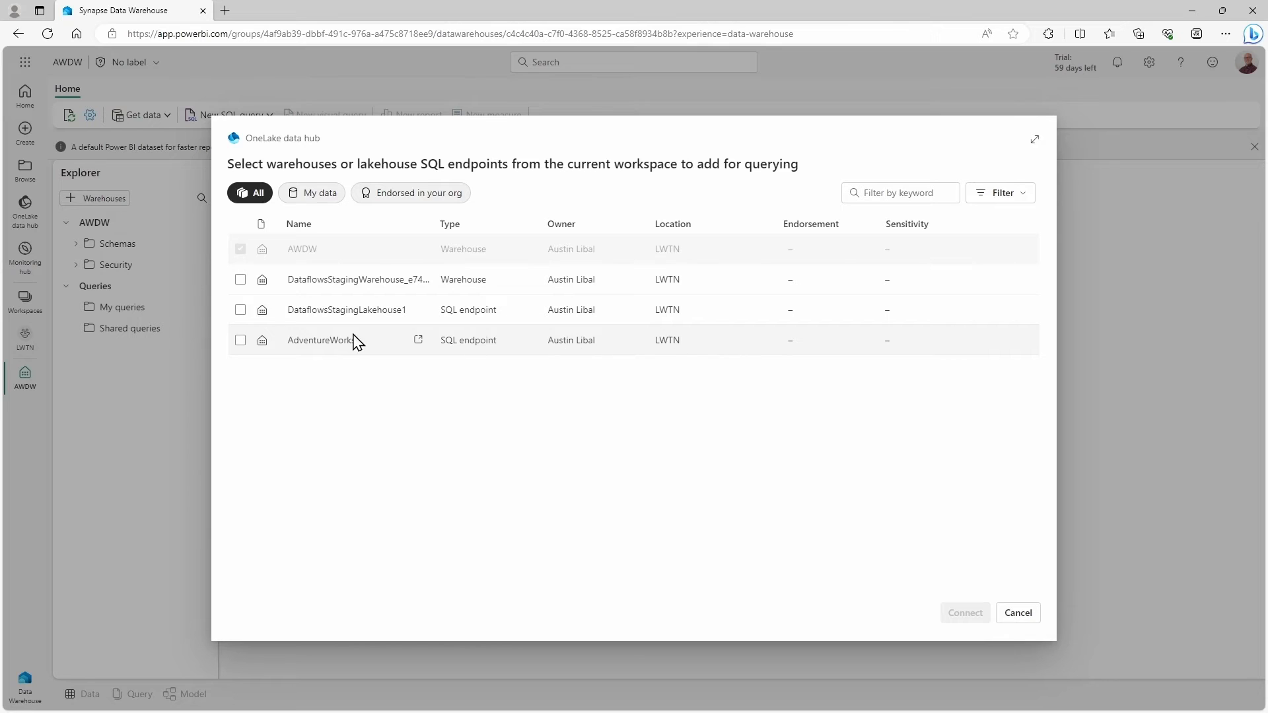
mouse_move(339, 344)
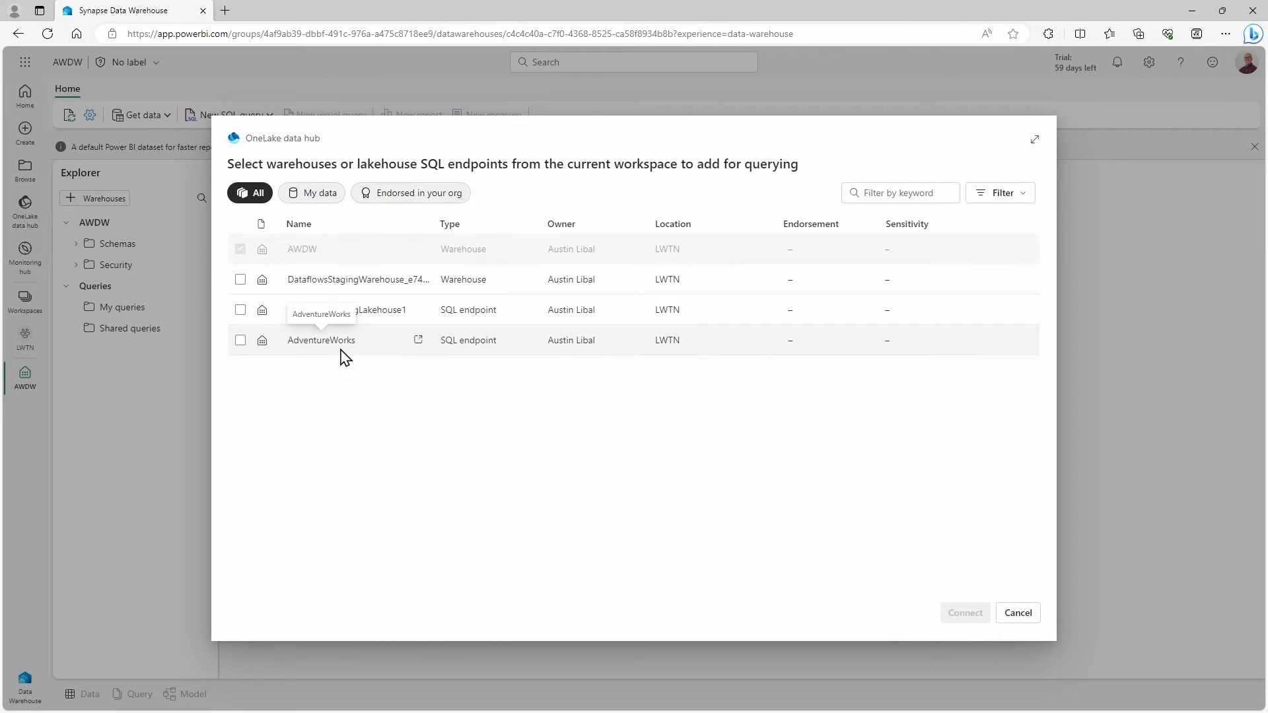
mouse_move(509, 352)
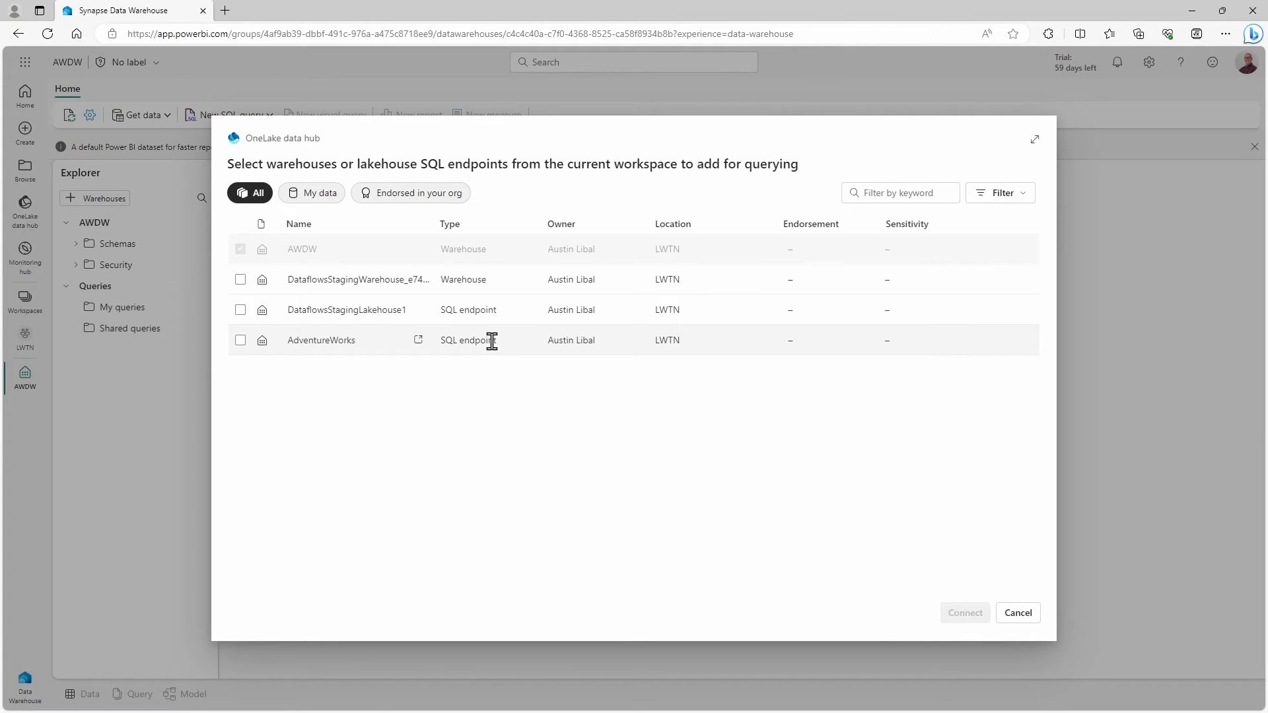
click(240, 339)
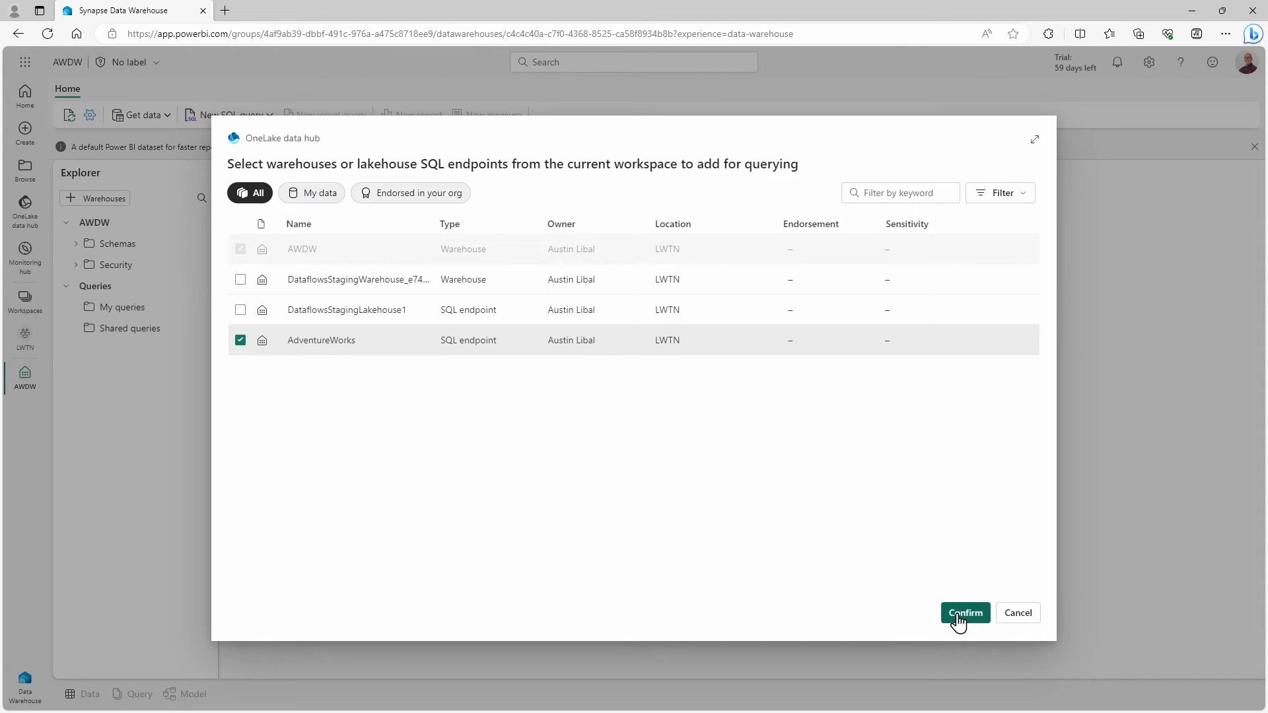
click(965, 612)
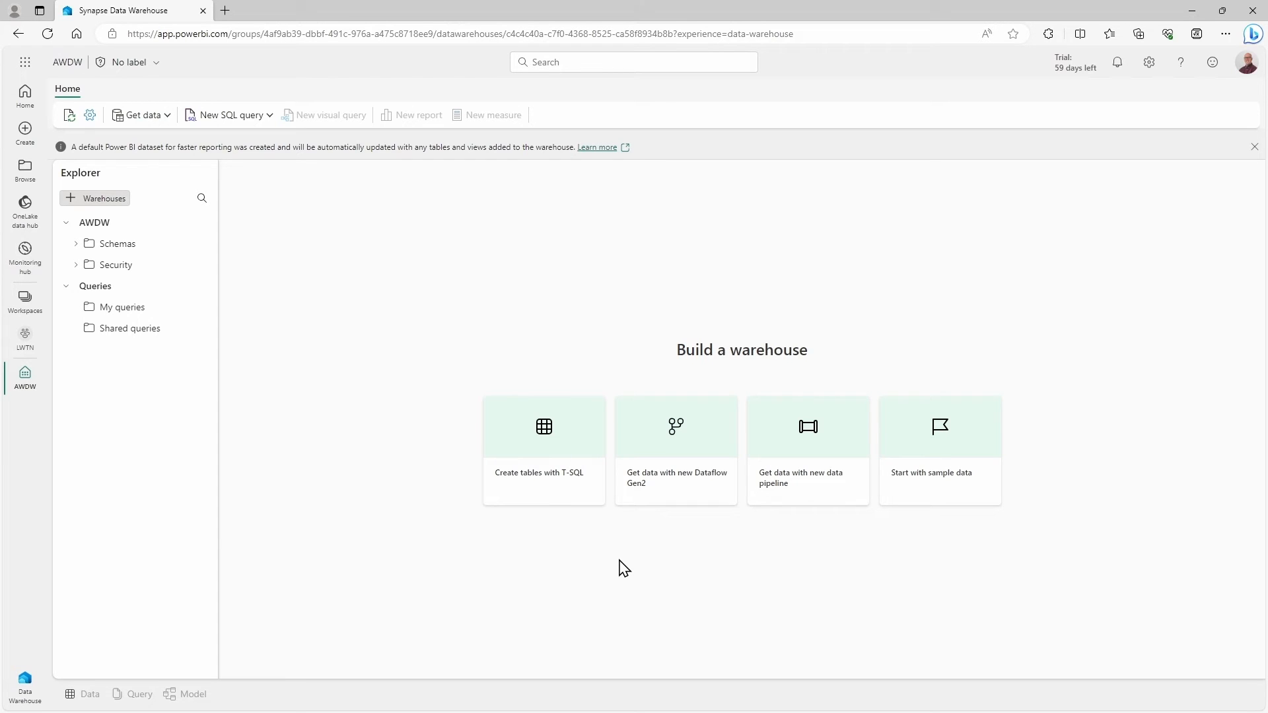
mouse_move(200, 527)
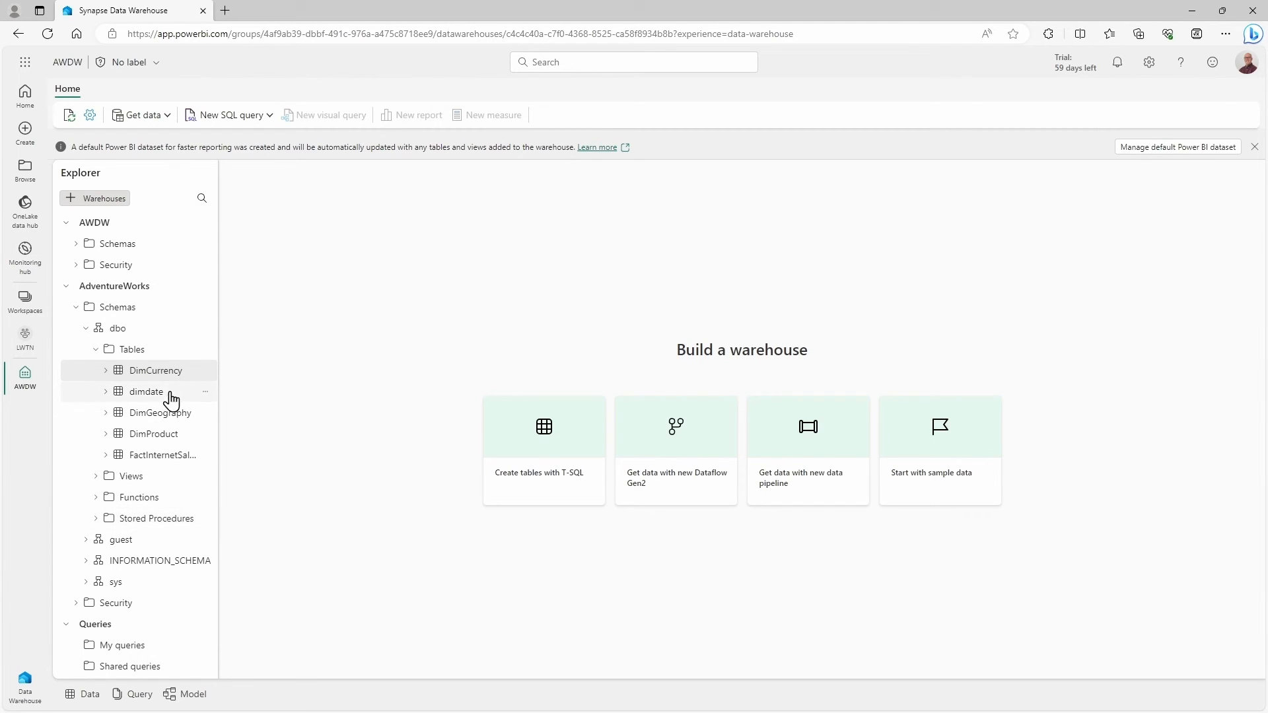
mouse_move(154, 371)
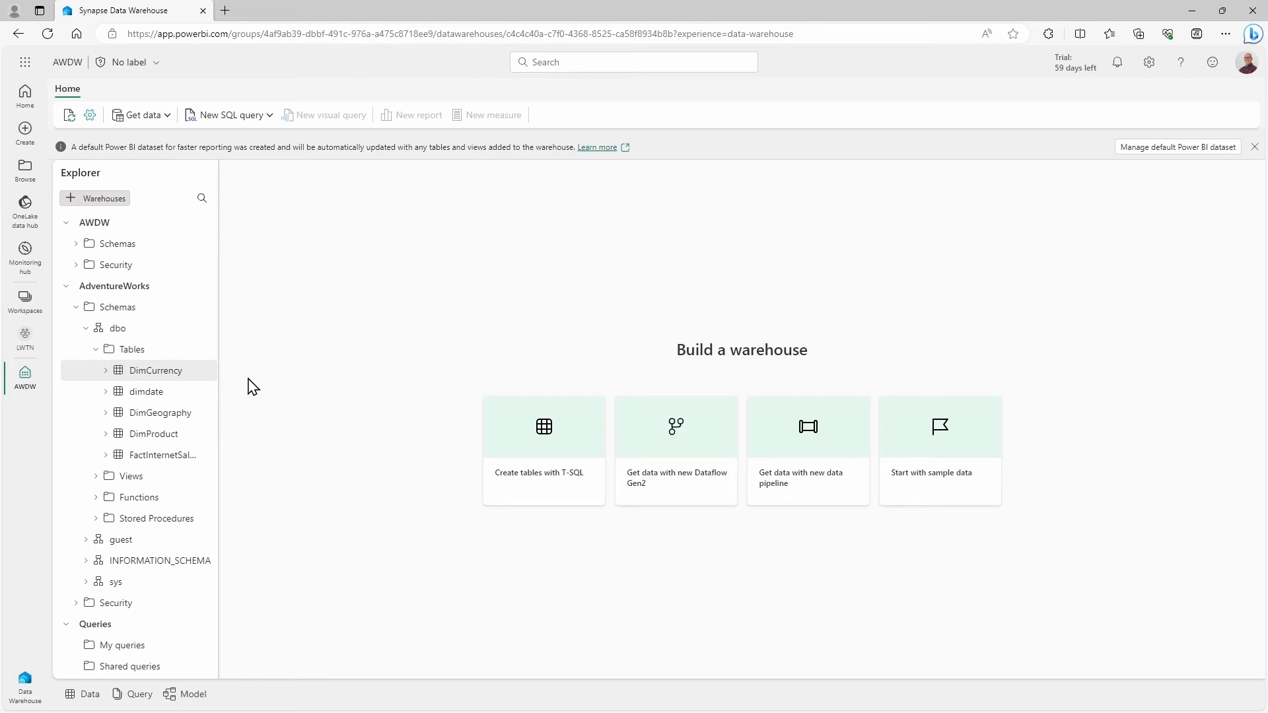
mouse_move(144, 376)
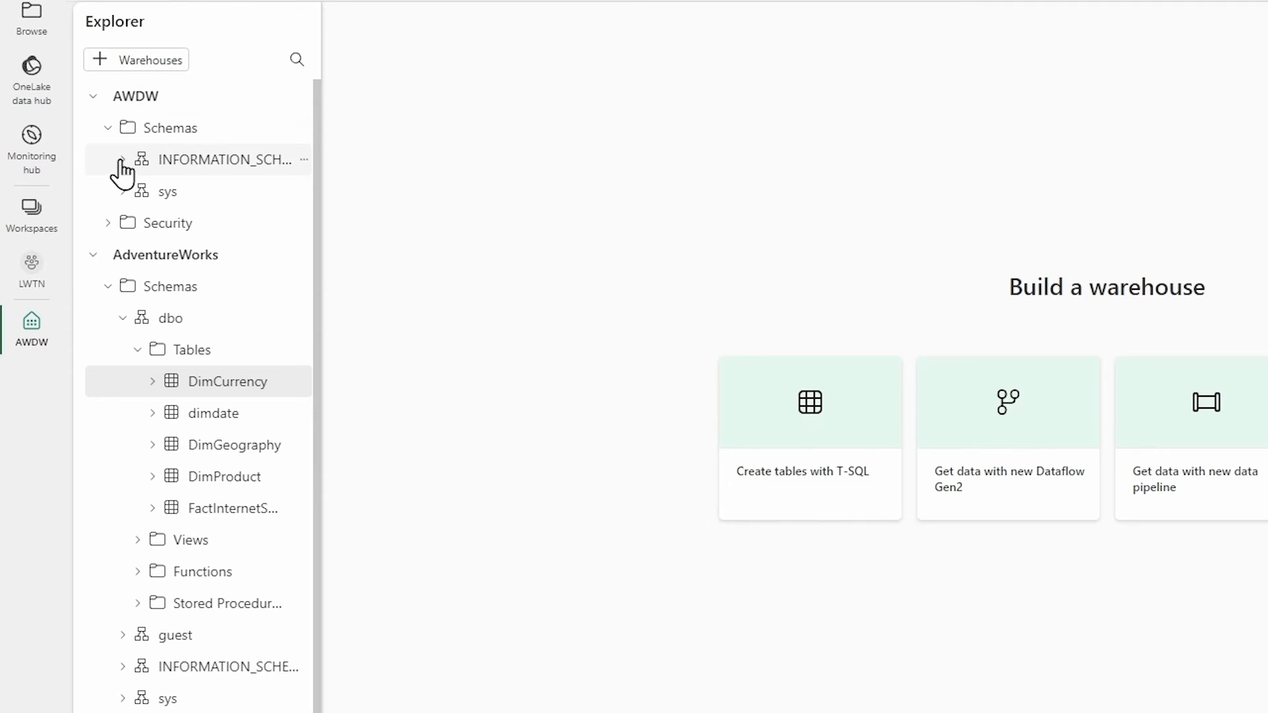
Expand the AWDW INFORMATION_SCHEMA schema and start a blank SQL query
click(122, 159)
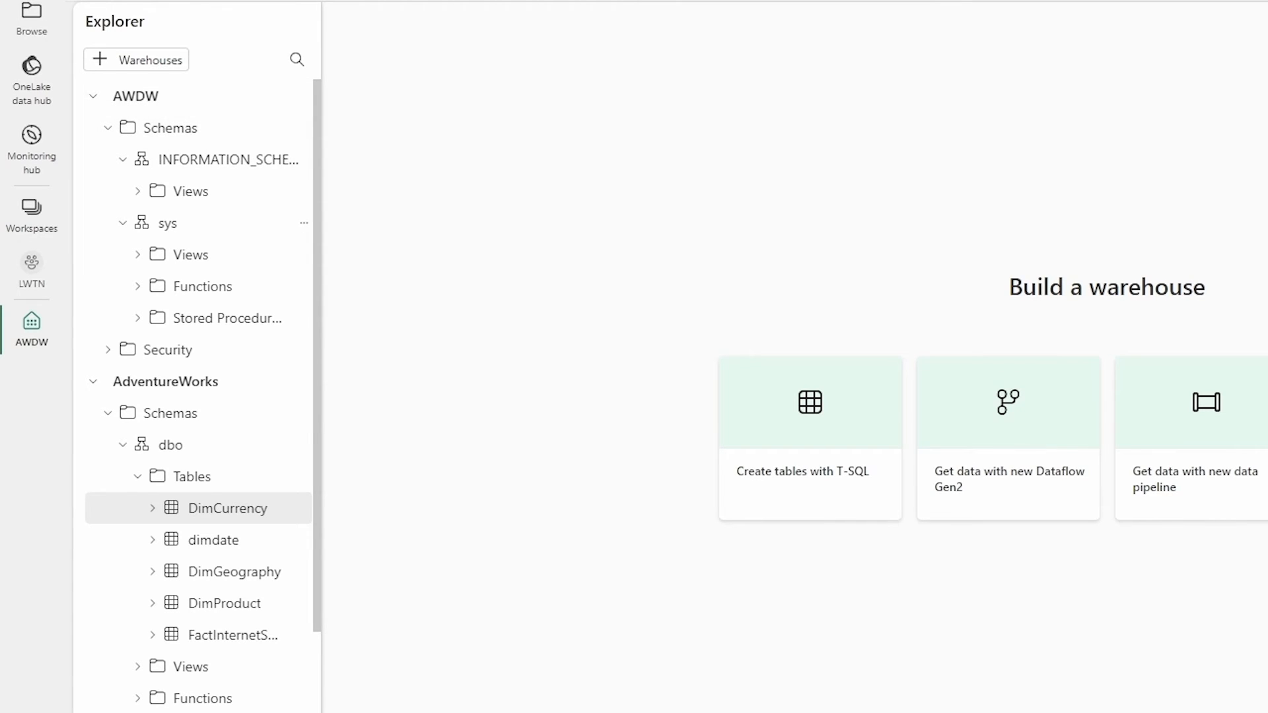
click(810, 402)
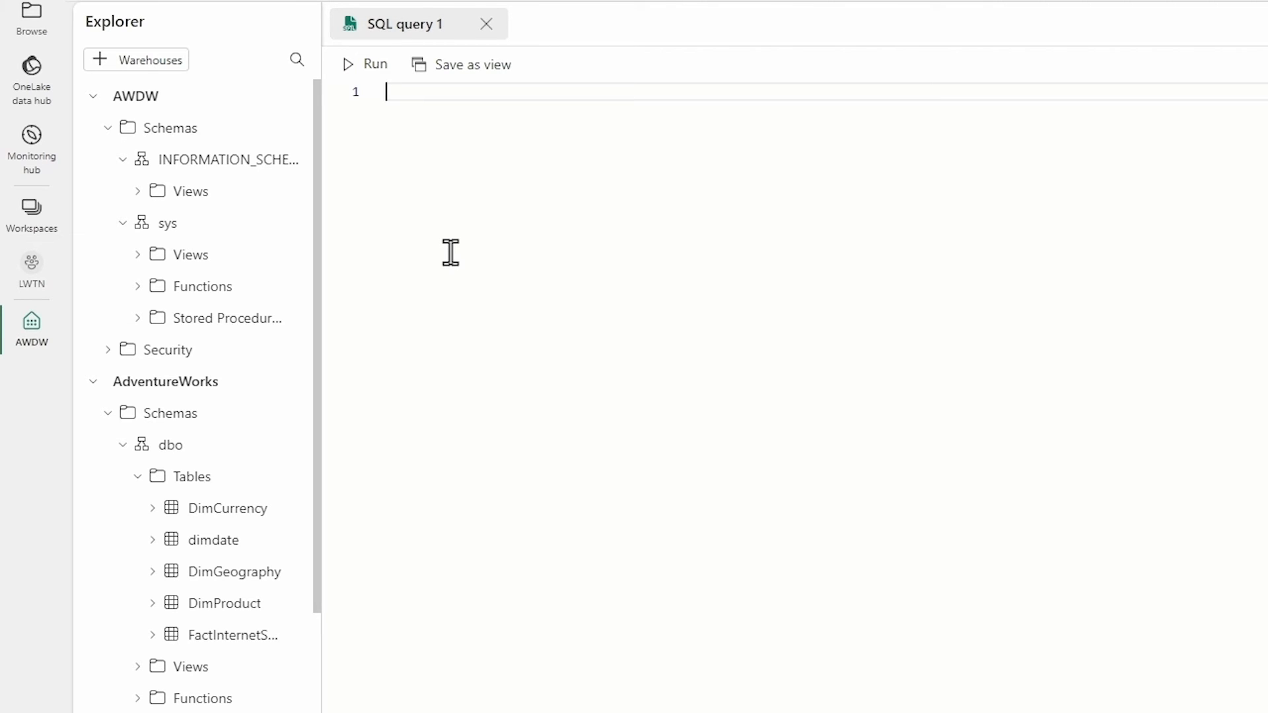
Write SELECT * INTO AWDW.dbo.NewDimCurrency FROM AdventureWorks.dbo.DimCurrency in the editor
text(SELECT *)
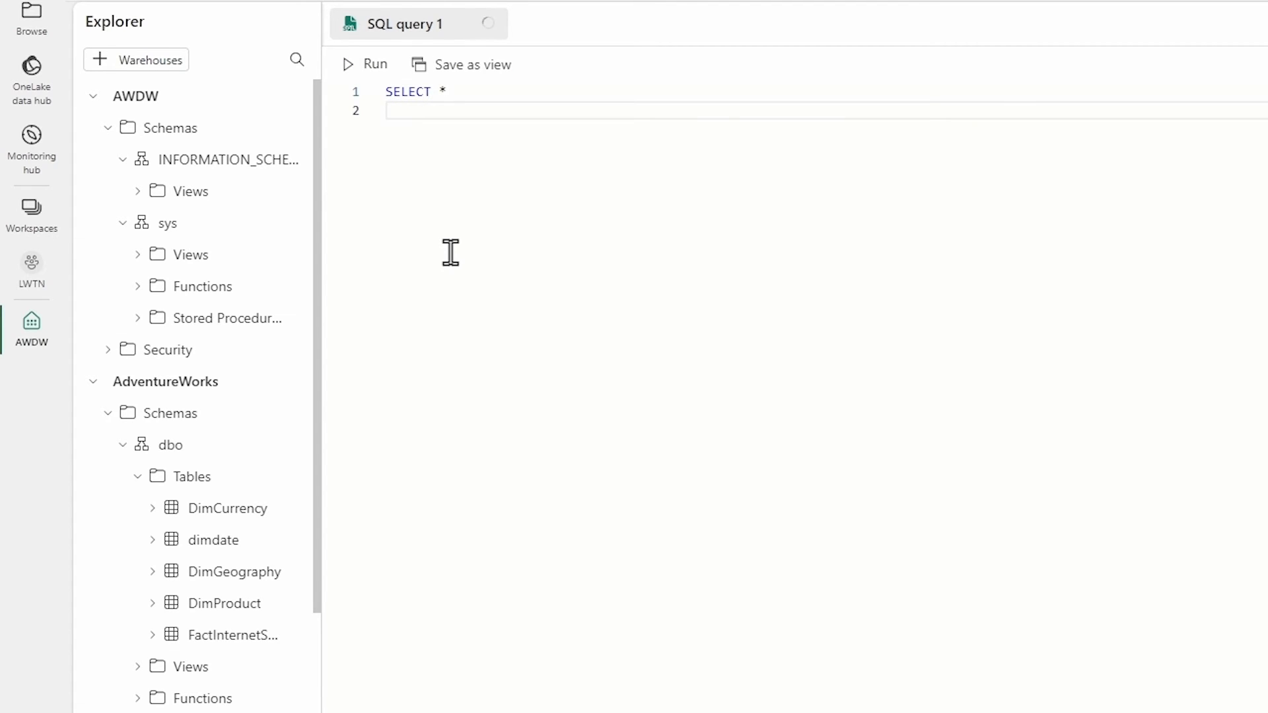
text(INTO)
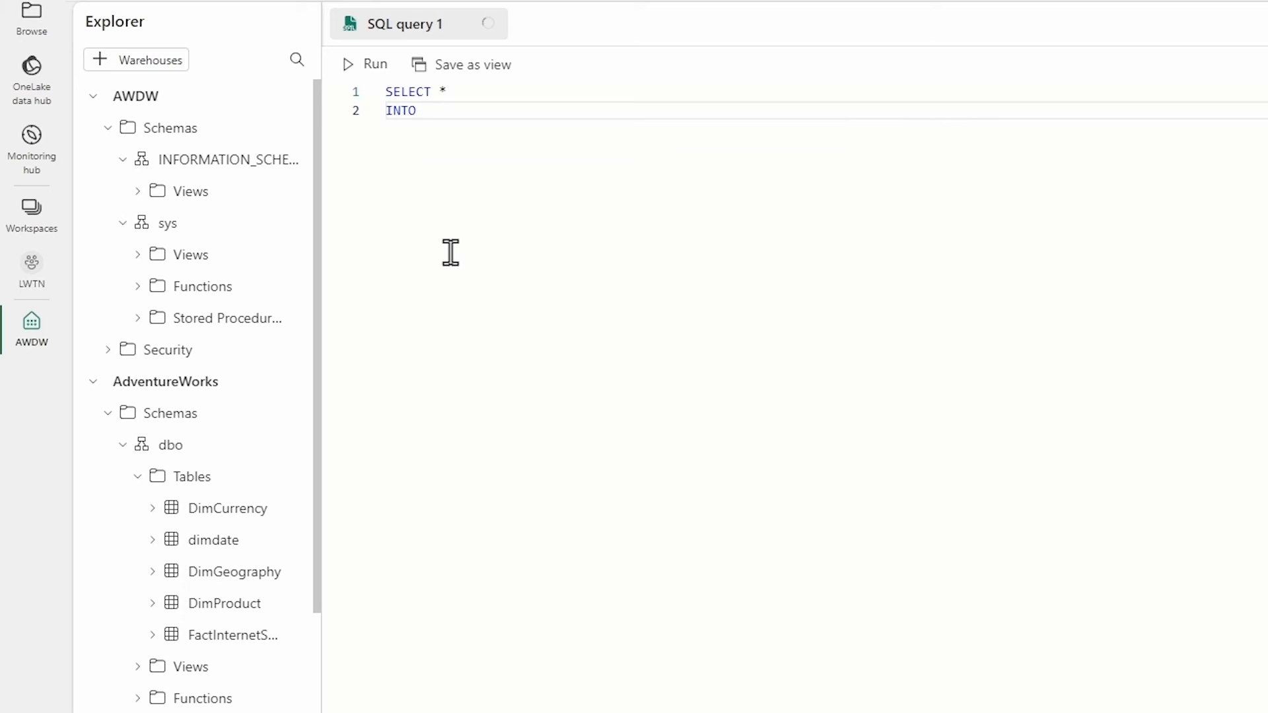
text(AW)
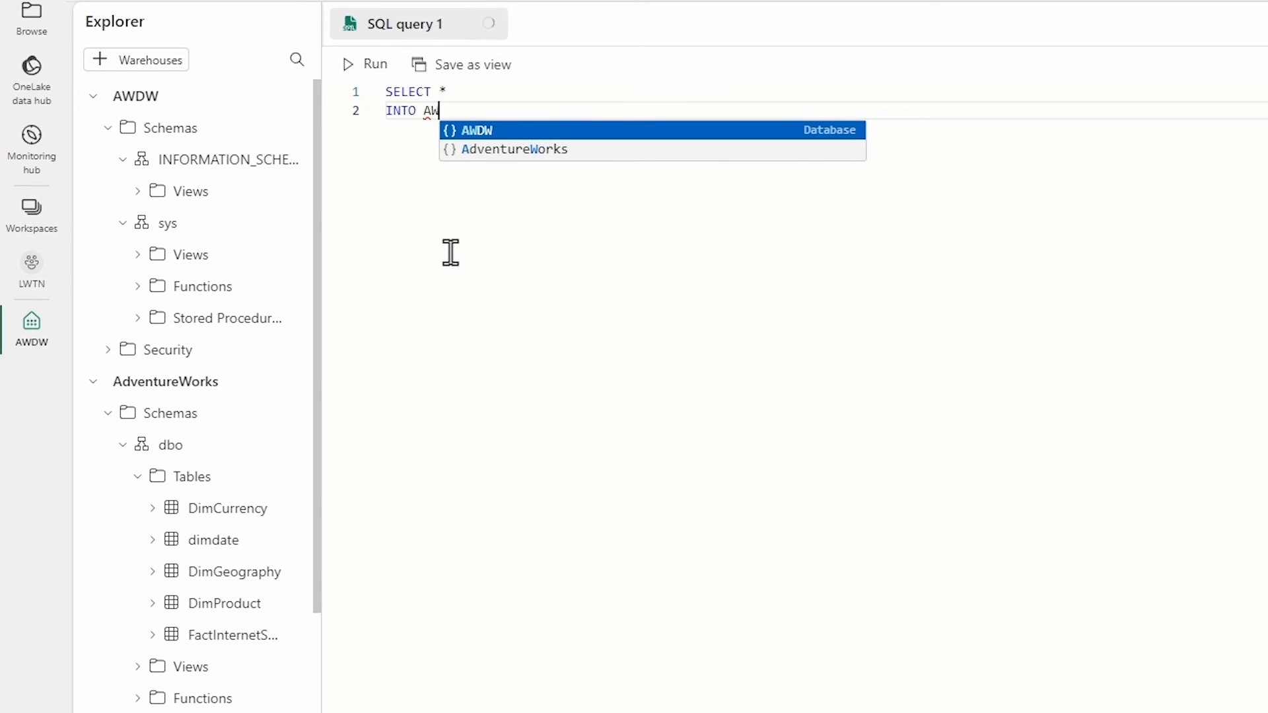
text(DW.dbo.)
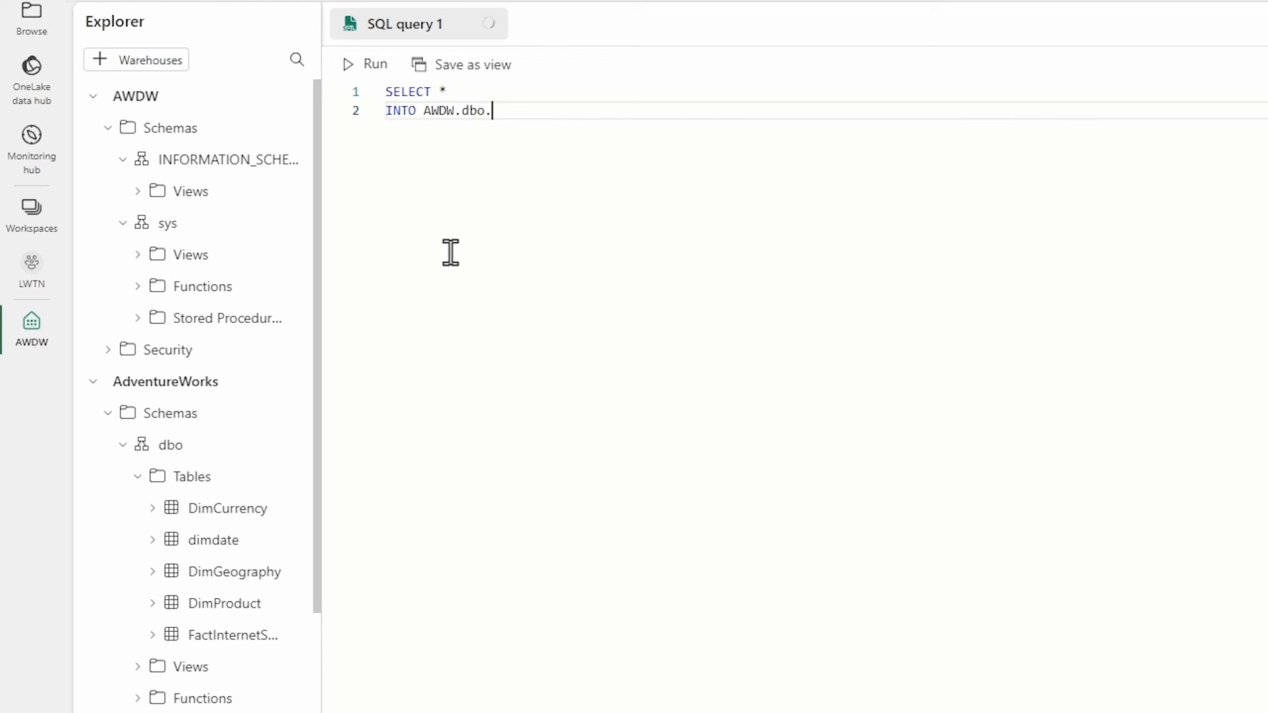
text(New)
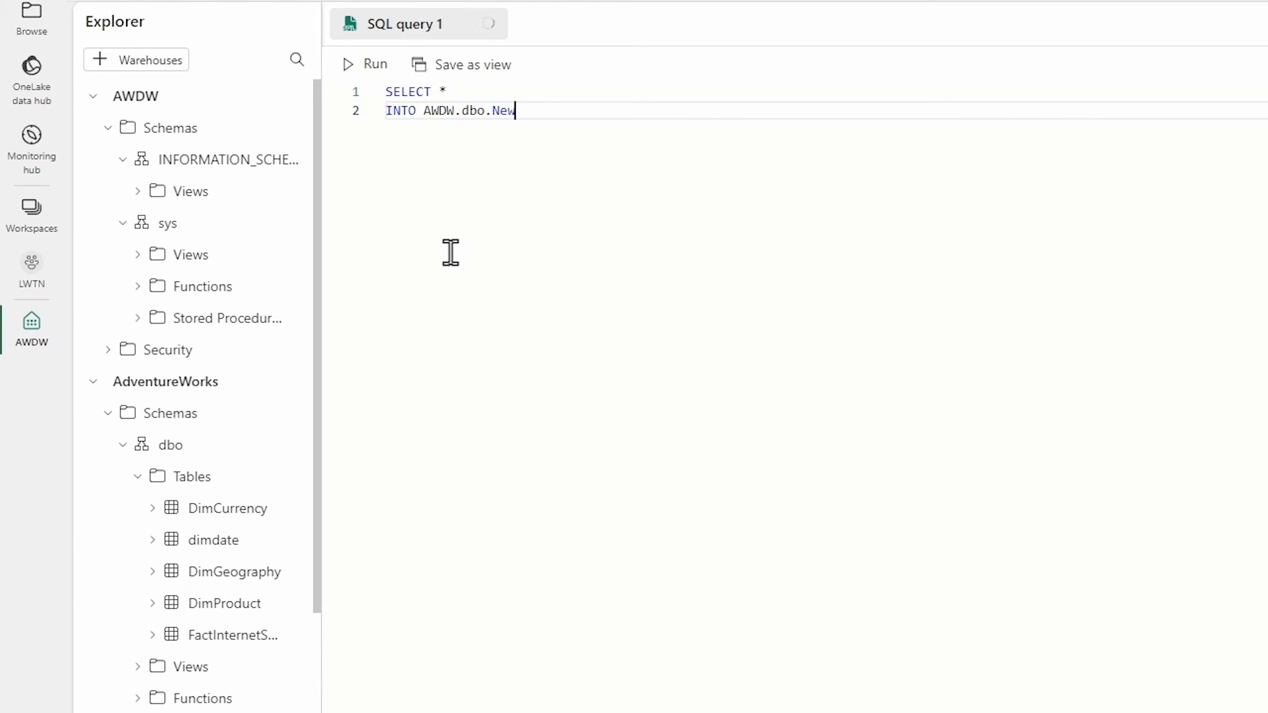
text(DimCurrency)
text(FROM)
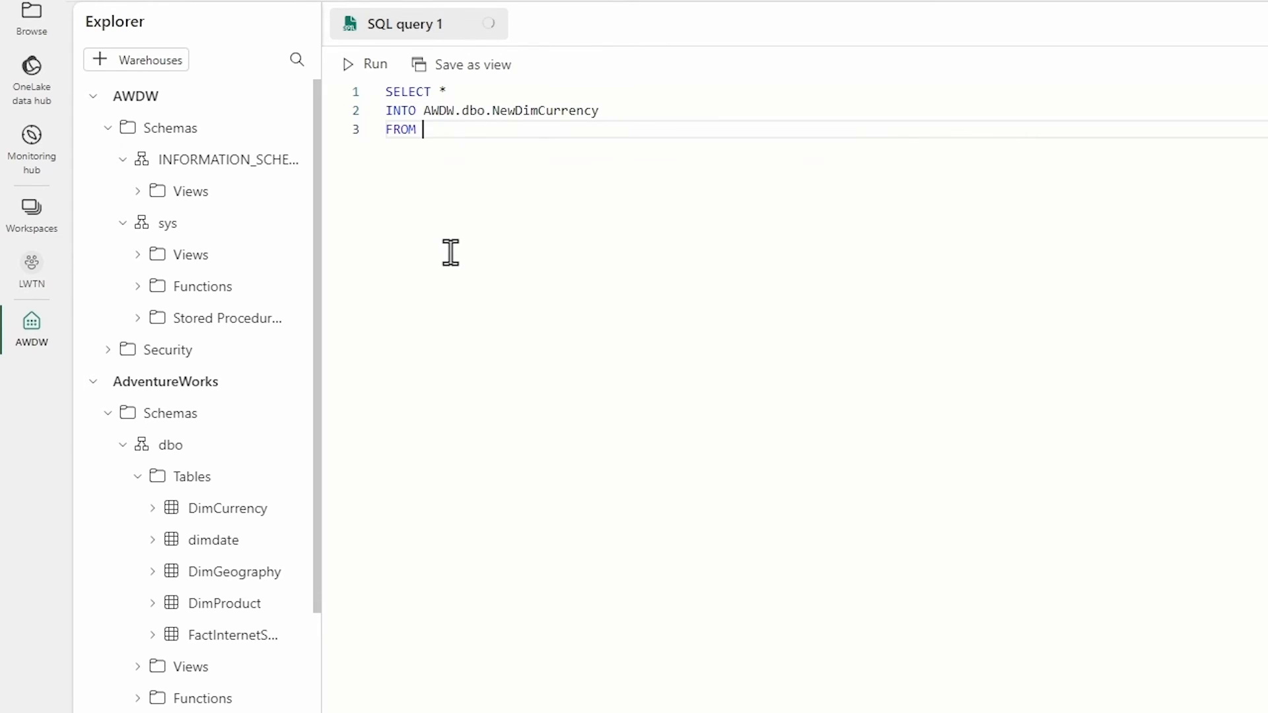
text(AdventureWorks)
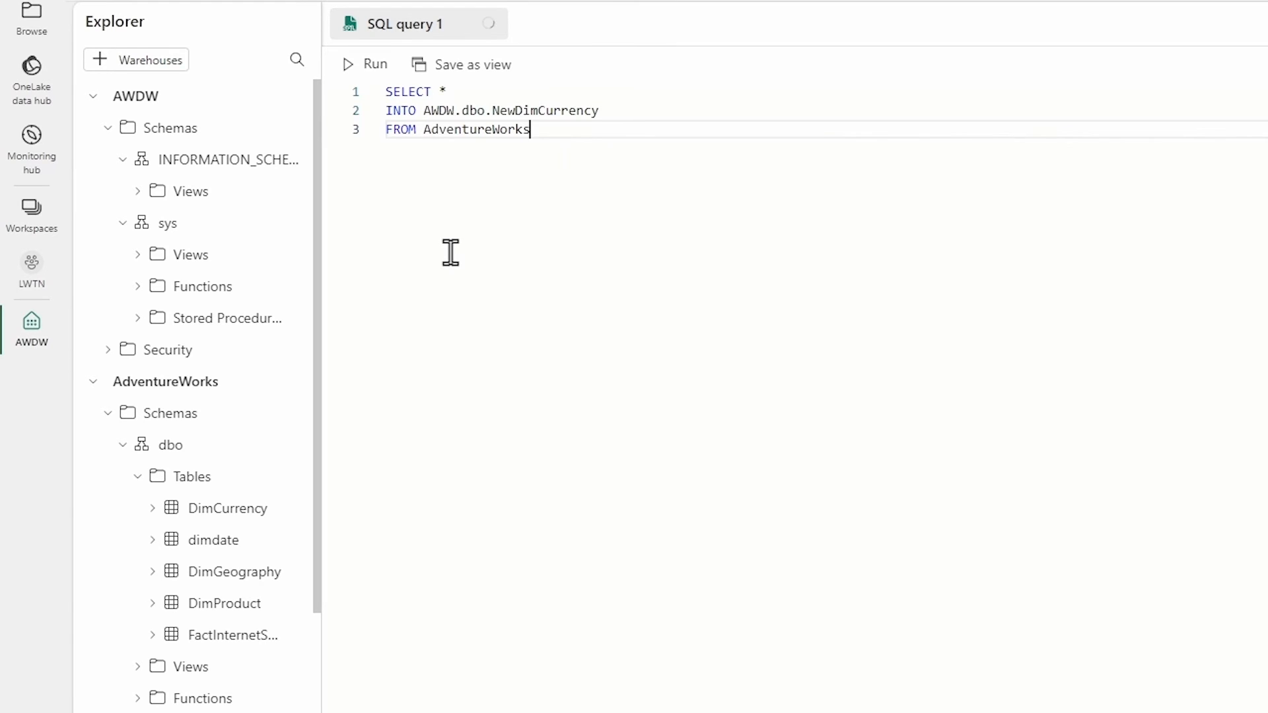
text(.dbo.DimCurrency)
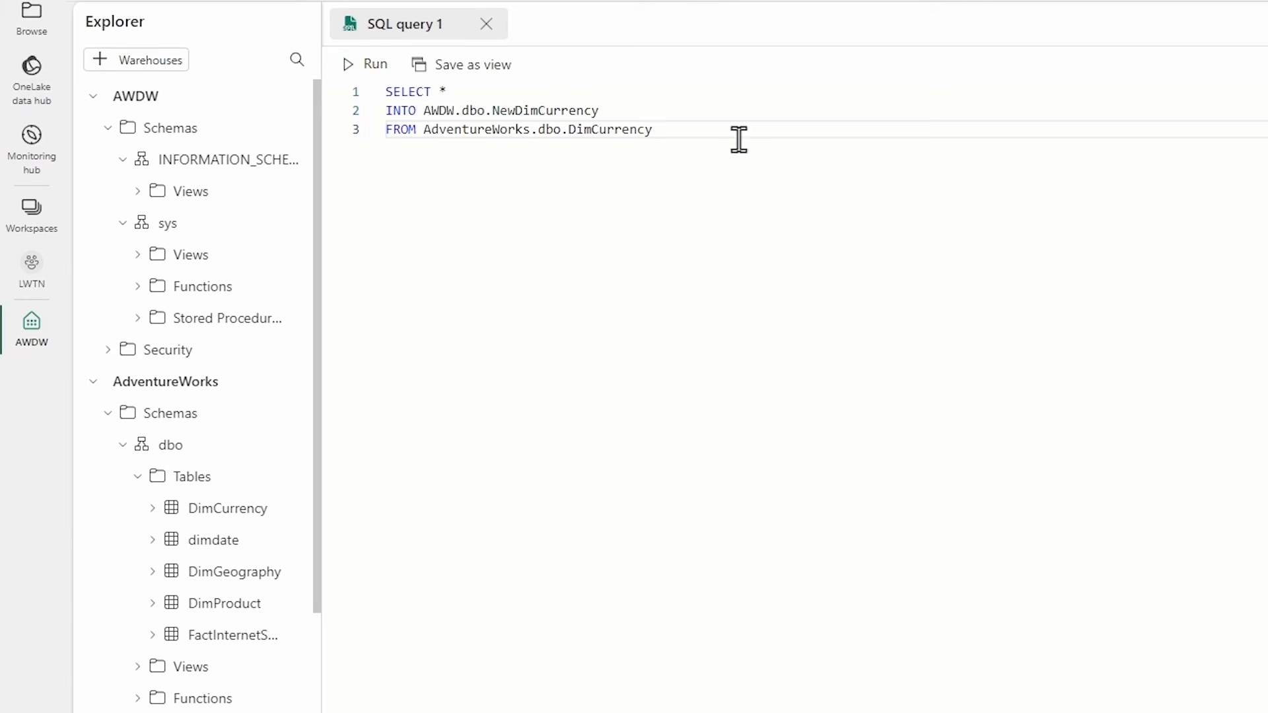
mouse_move(623, 205)
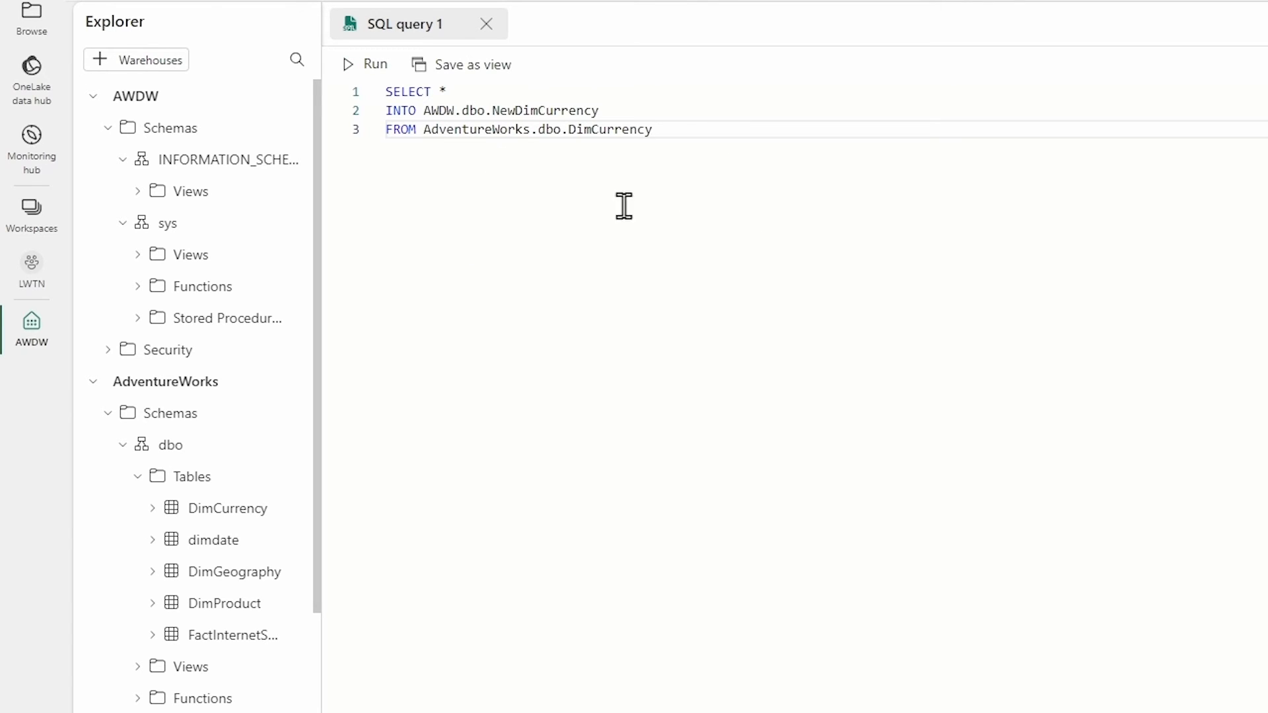
Run the copy query, which reports 105 records affected
click(364, 64)
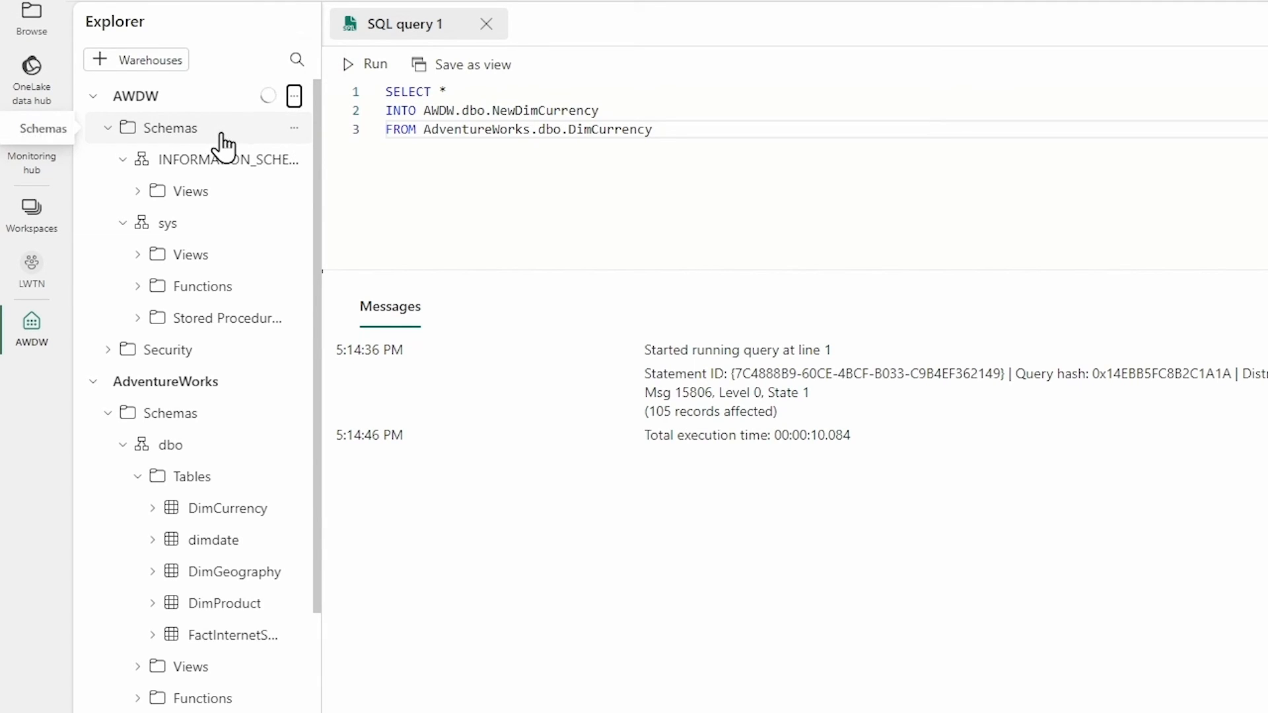
mouse_move(186, 141)
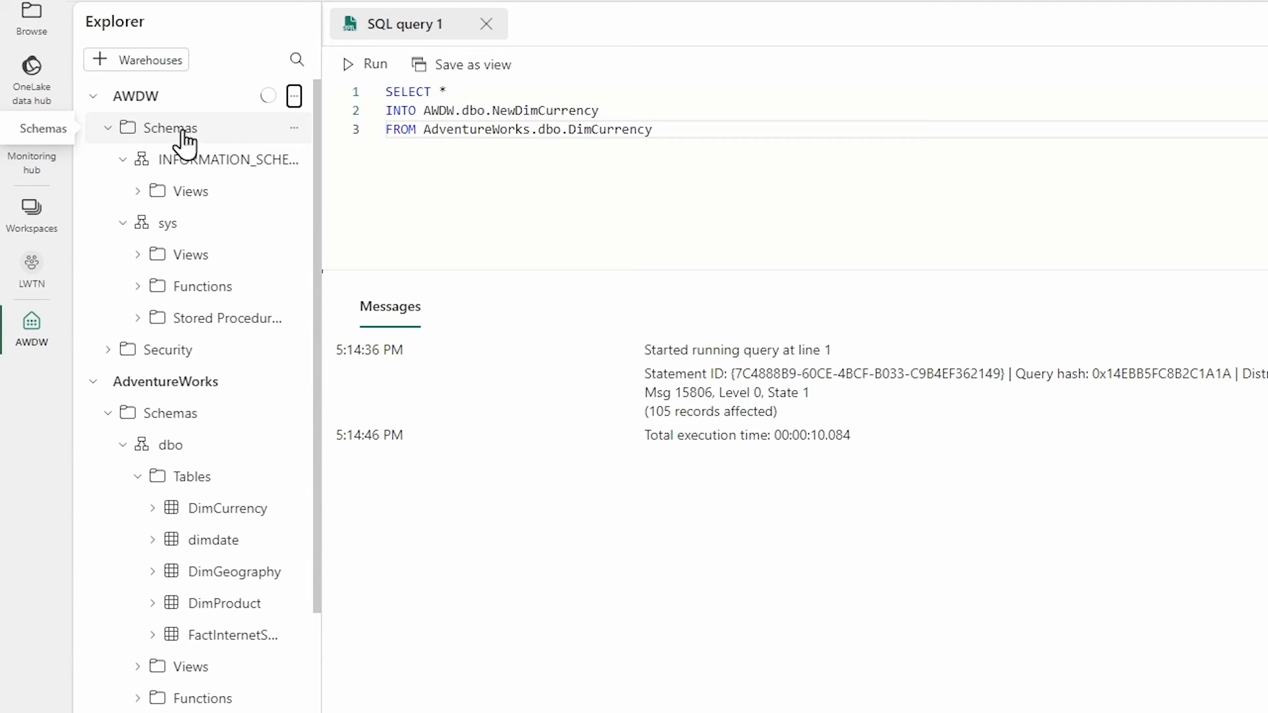
mouse_move(246, 145)
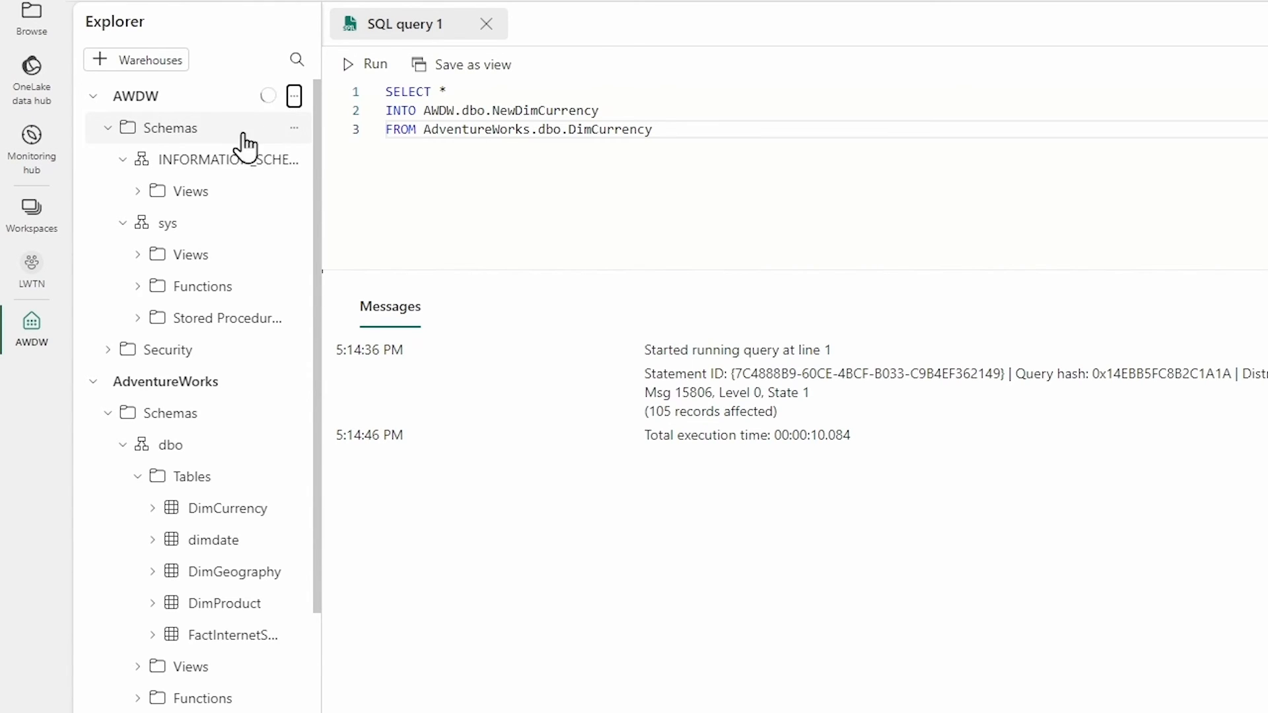
Expand AWDW dbo Tables and run Select TOP 100 on NewDimCurrency
click(169, 128)
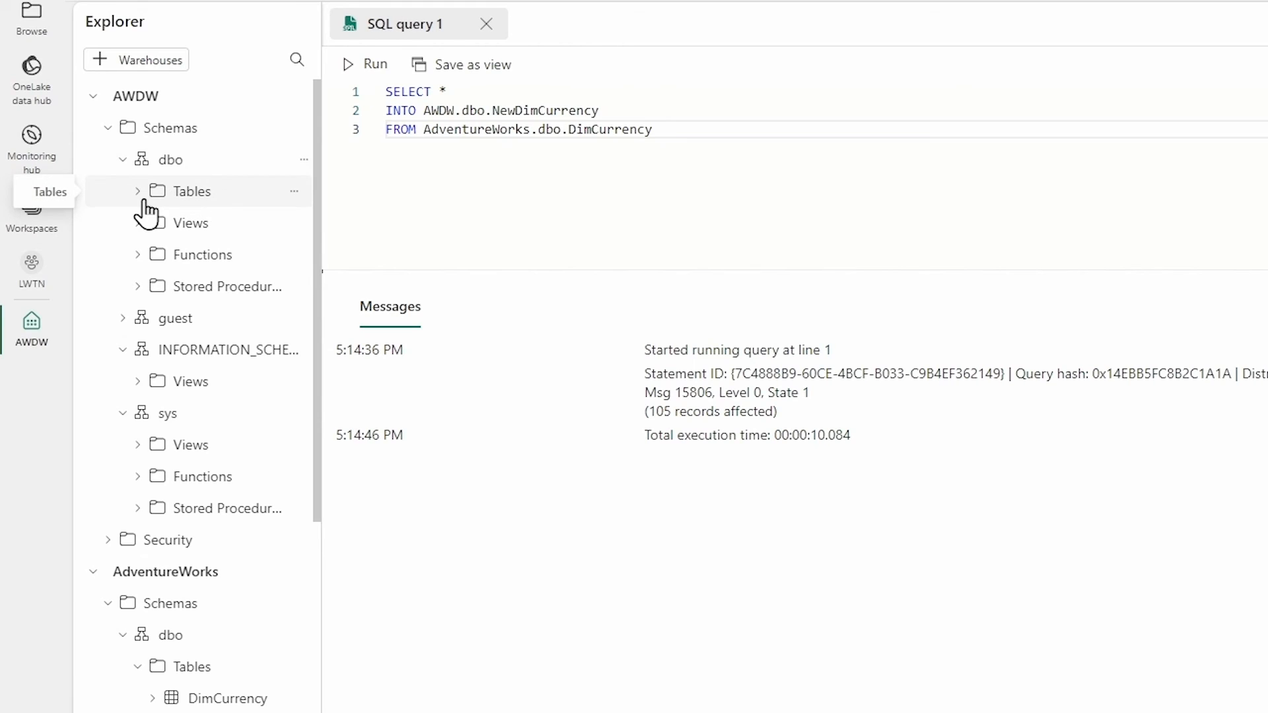
click(137, 190)
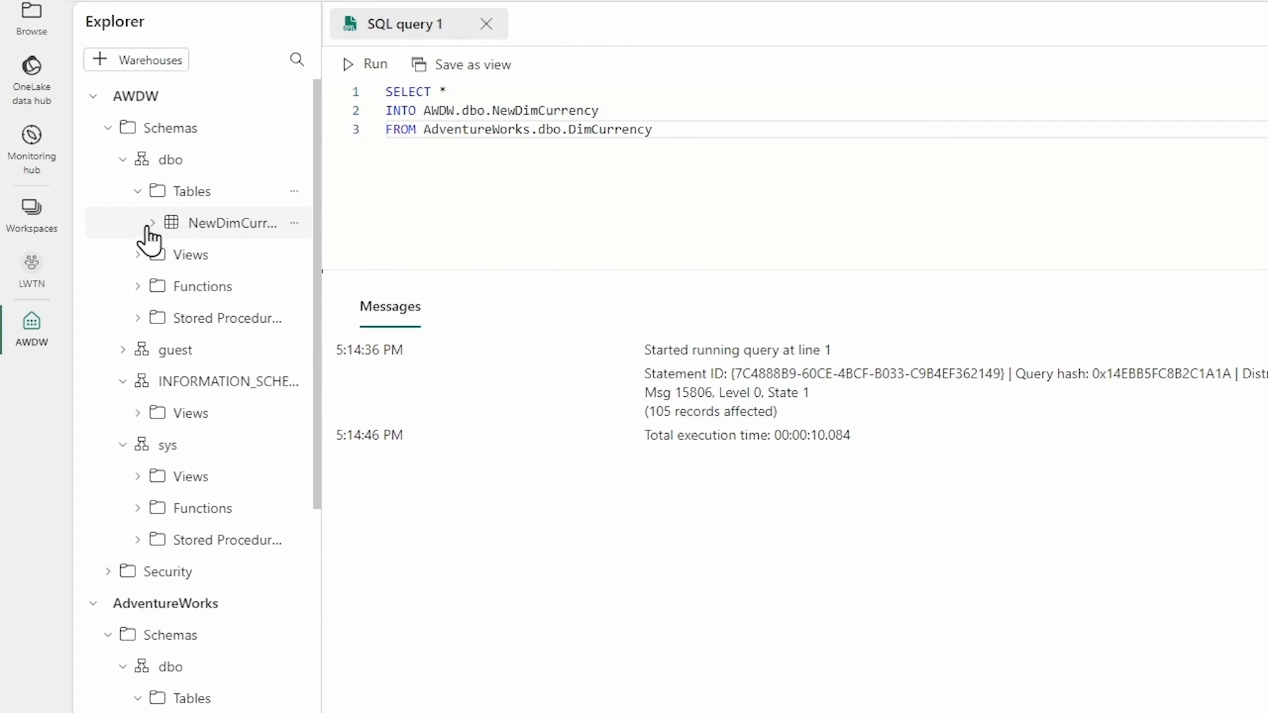
click(151, 223)
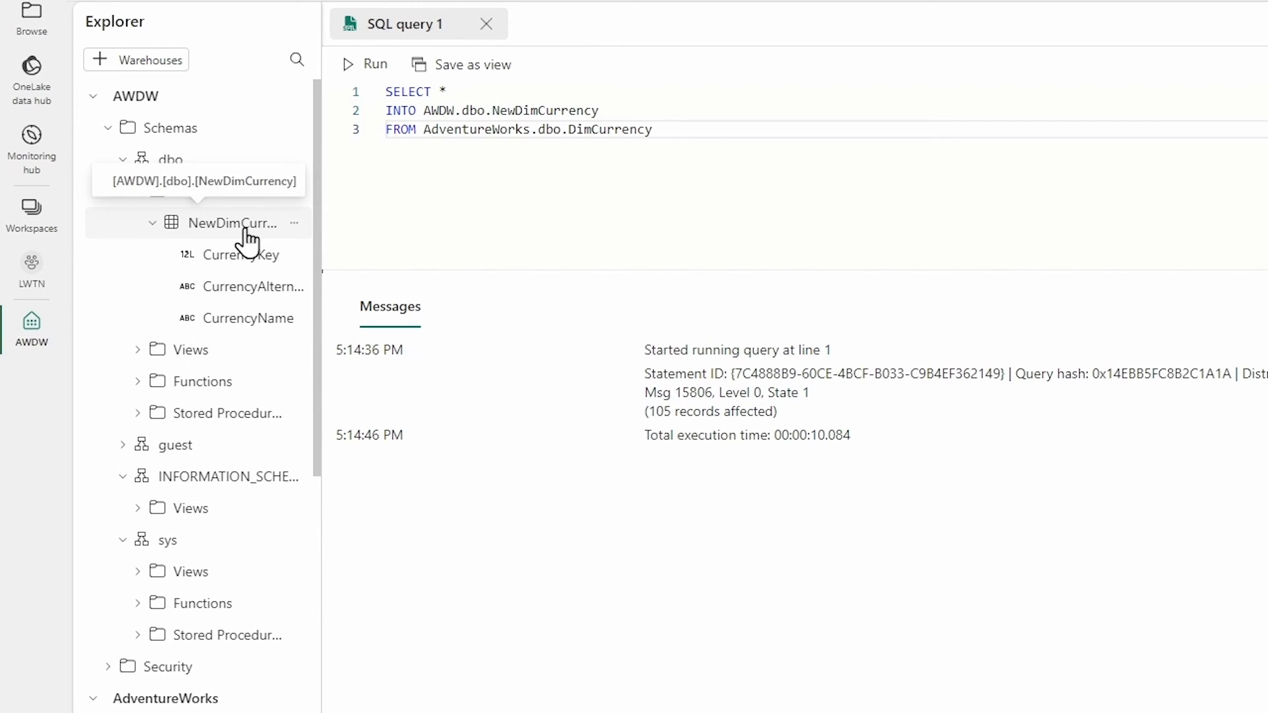
right_click(233, 224)
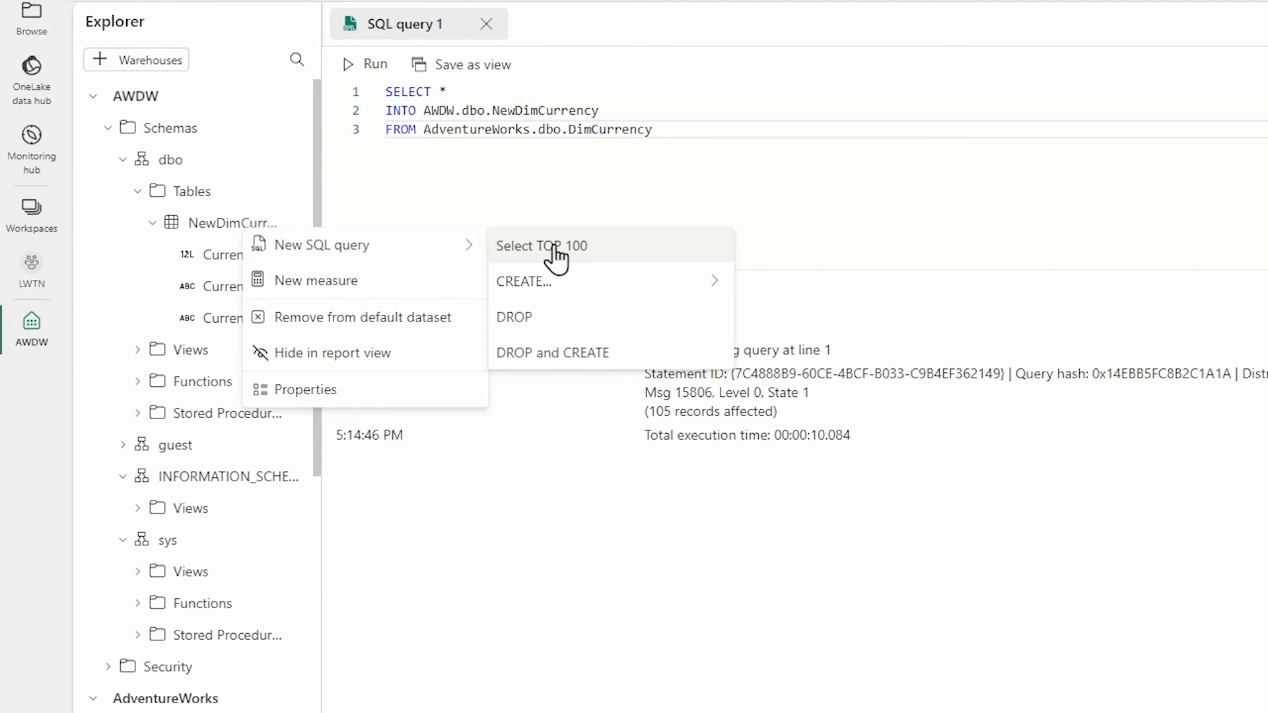
click(541, 245)
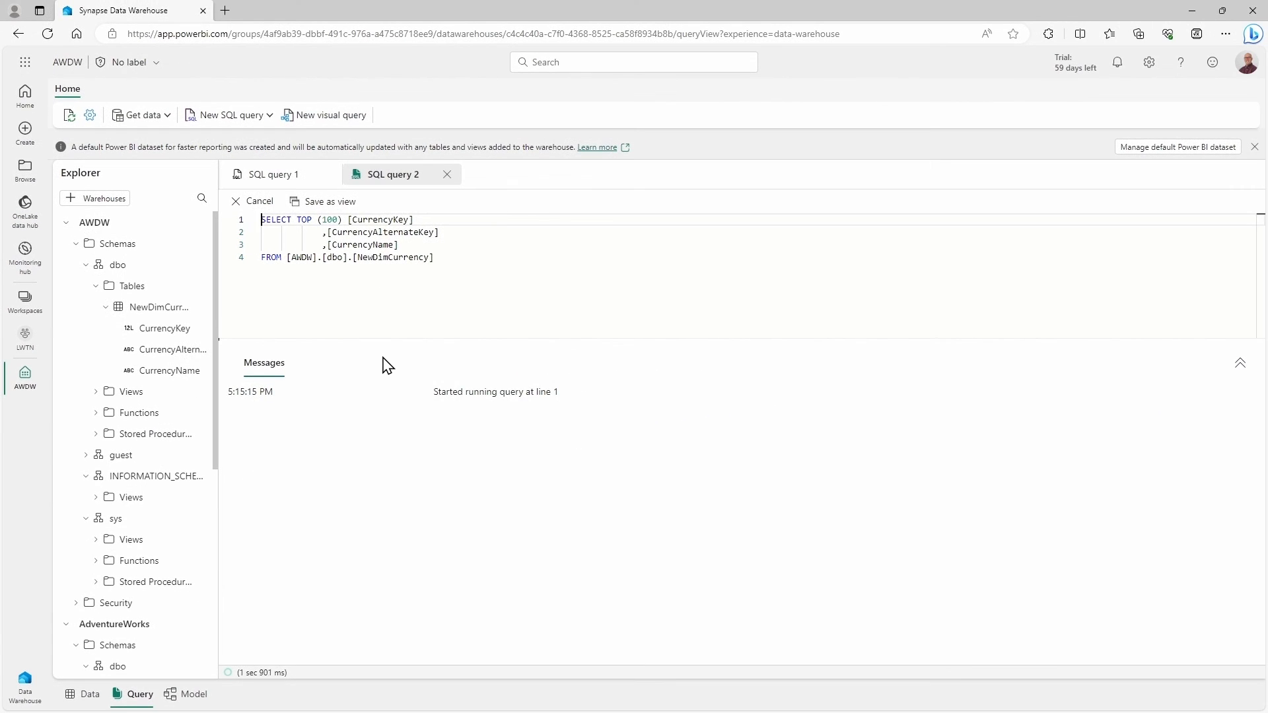
click(253, 201)
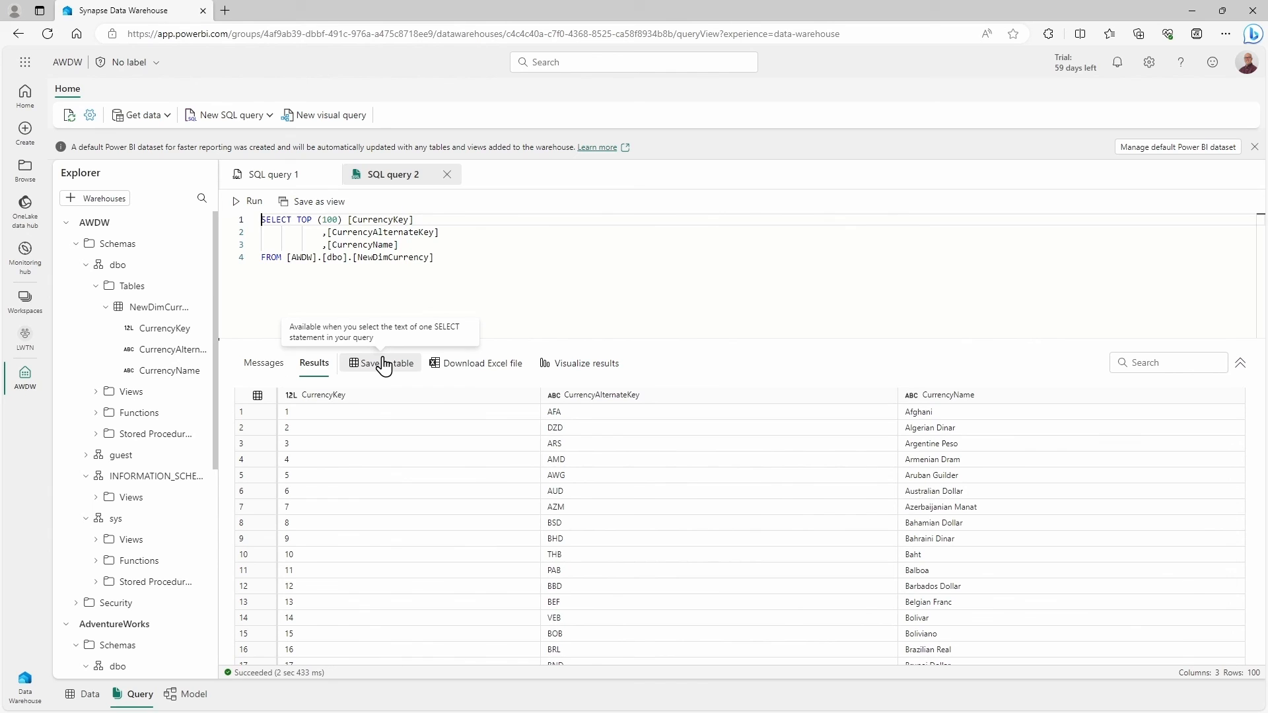